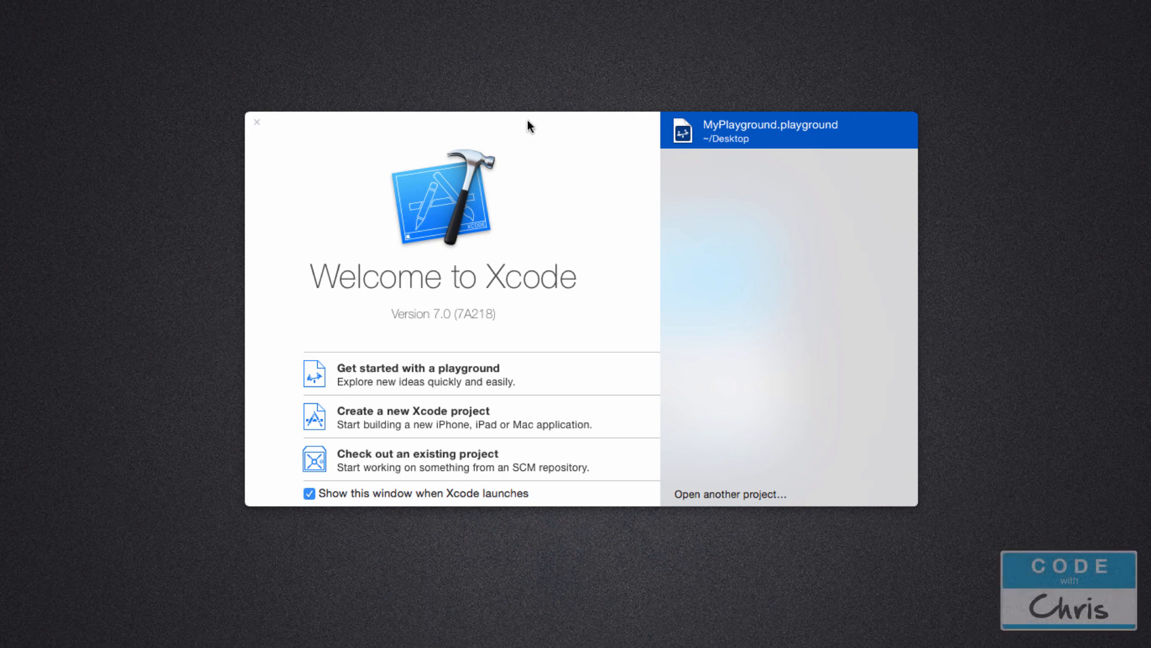
pyautogui.moveTo(534, 123)
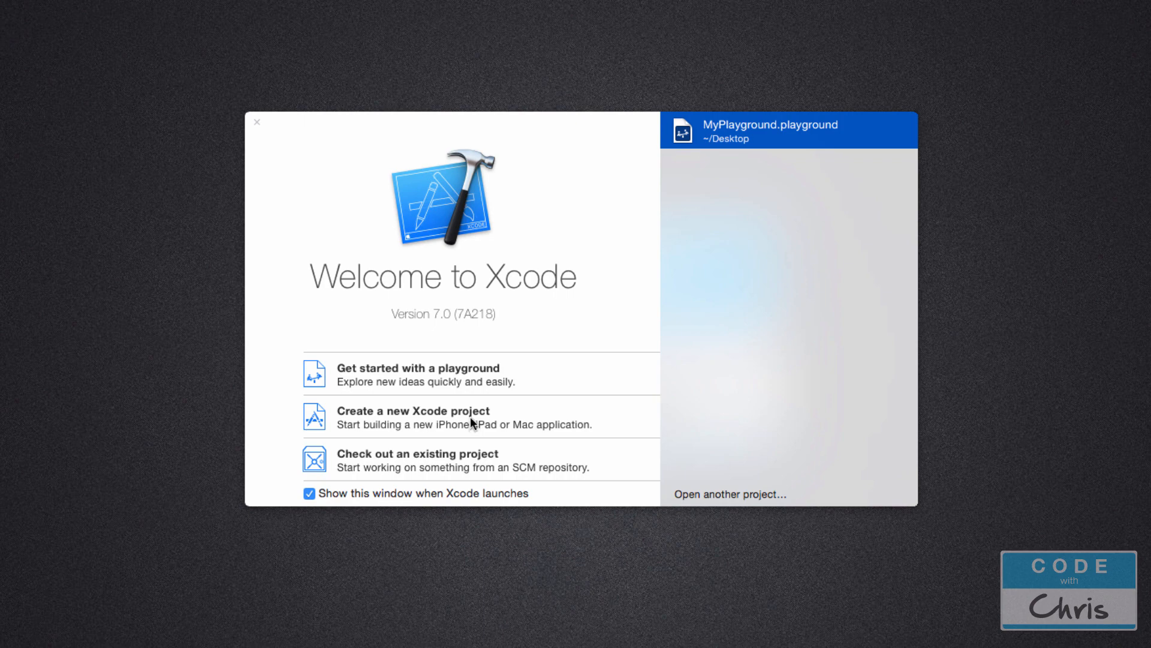
pyautogui.moveTo(537, 416)
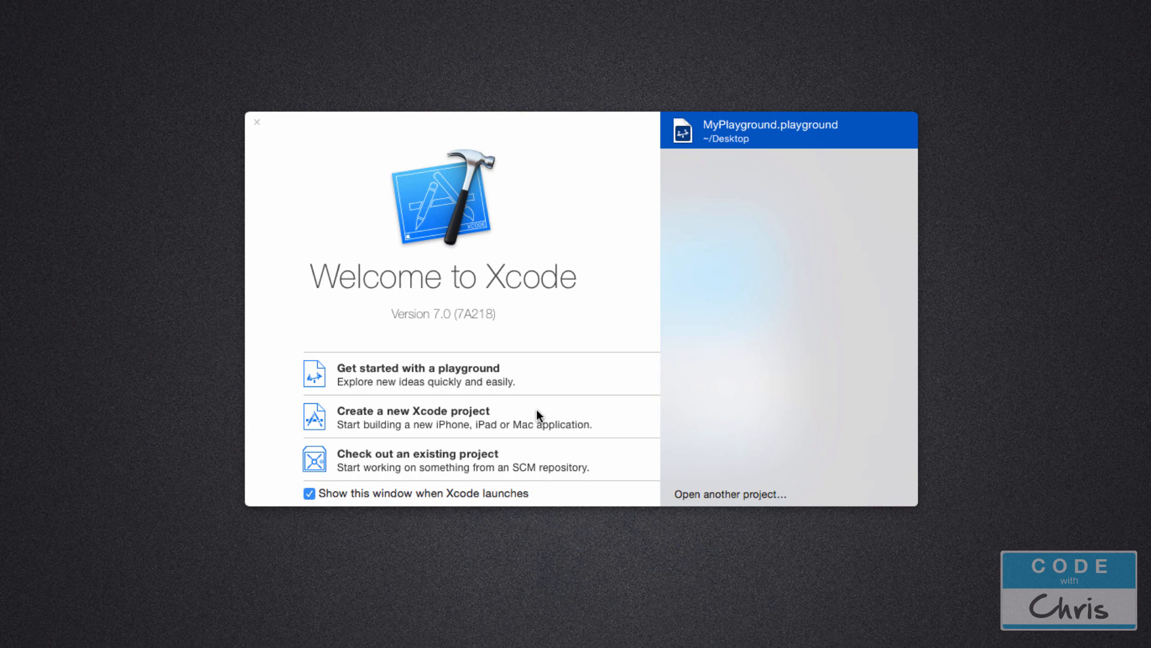
# Step: Start a Single View Application project and enter 'XcodeTutorial' as the product name
pyautogui.doubleClick(769, 130)
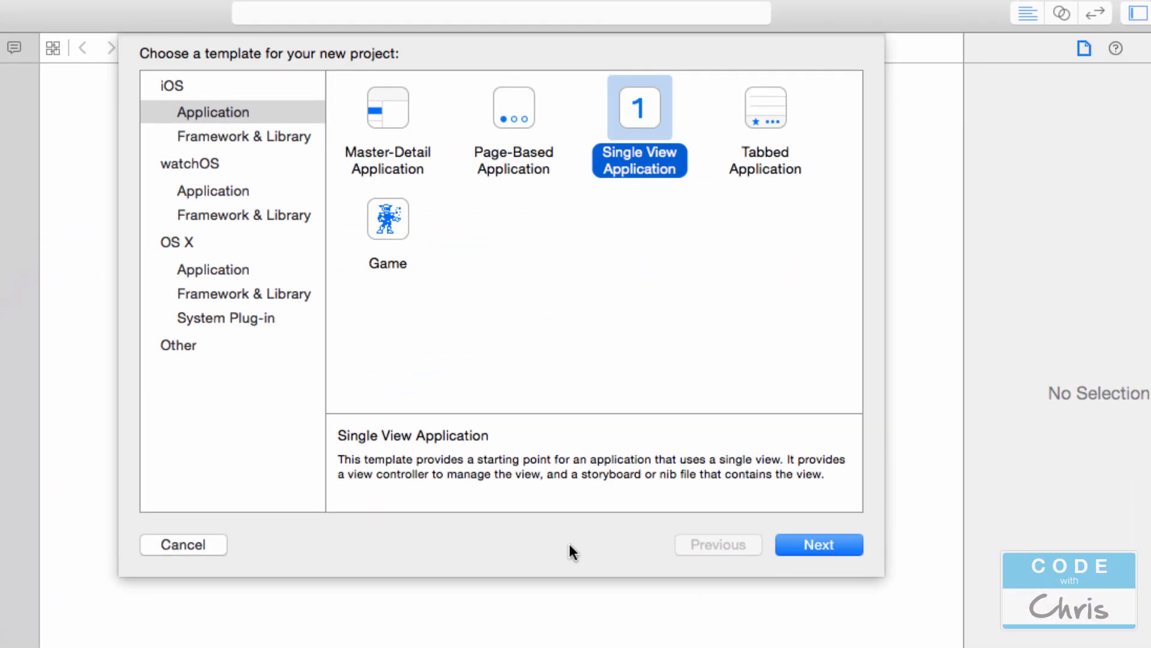
pyautogui.moveTo(582, 513)
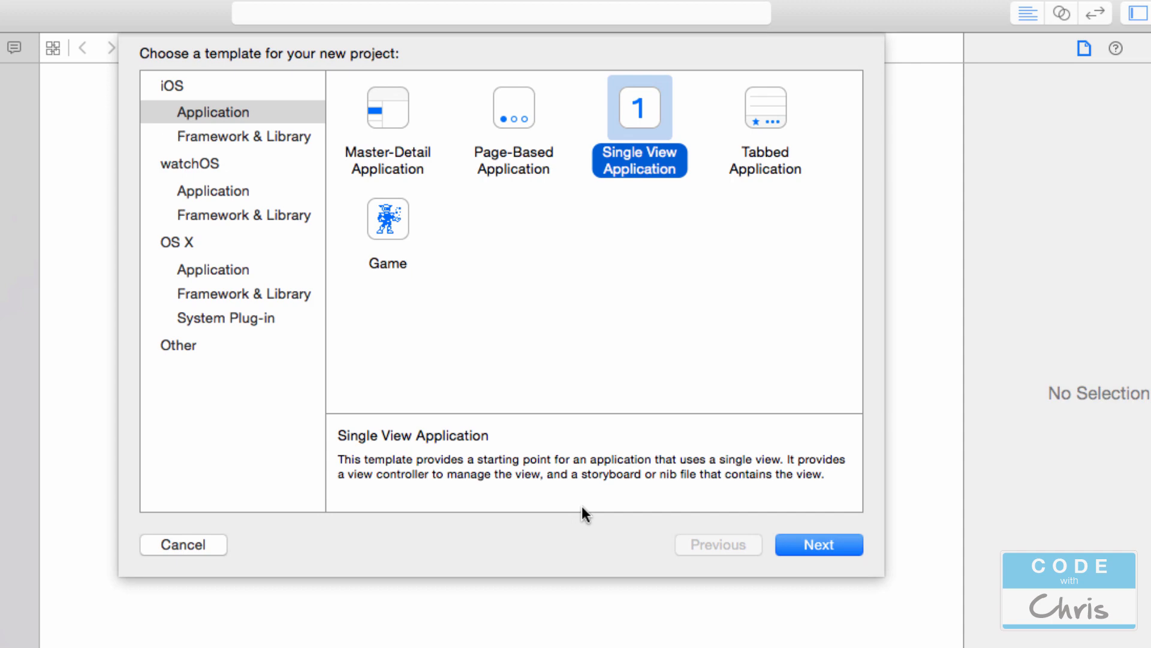
pyautogui.moveTo(597, 444)
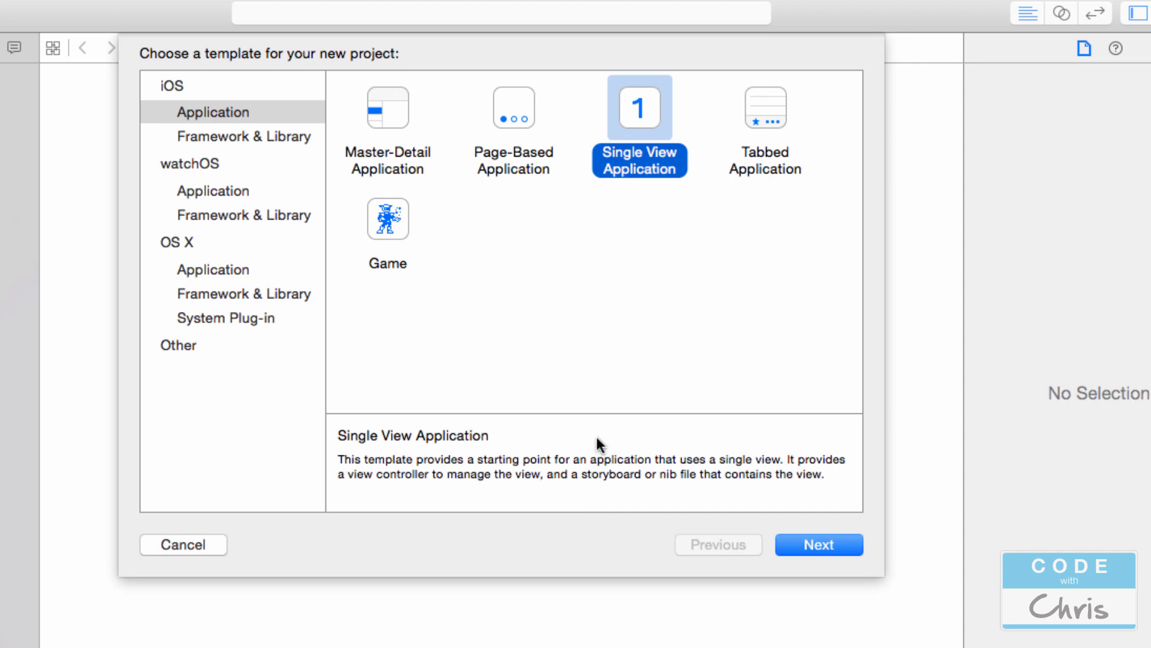
pyautogui.moveTo(607, 451)
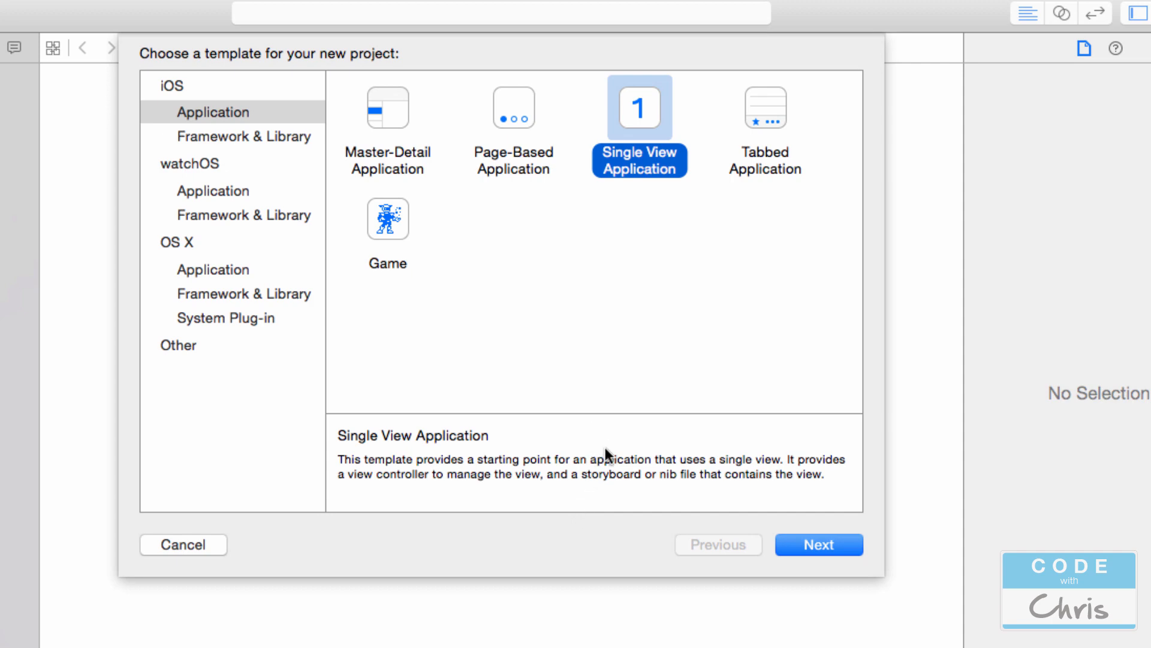
pyautogui.moveTo(638, 145)
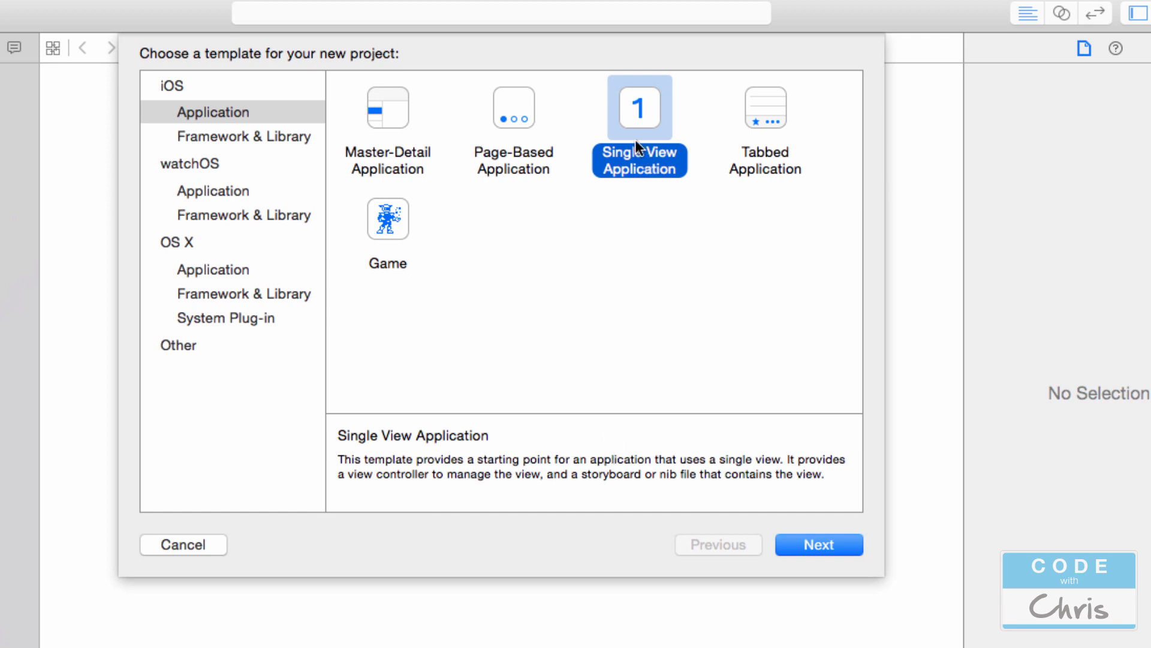
pyautogui.moveTo(637, 140)
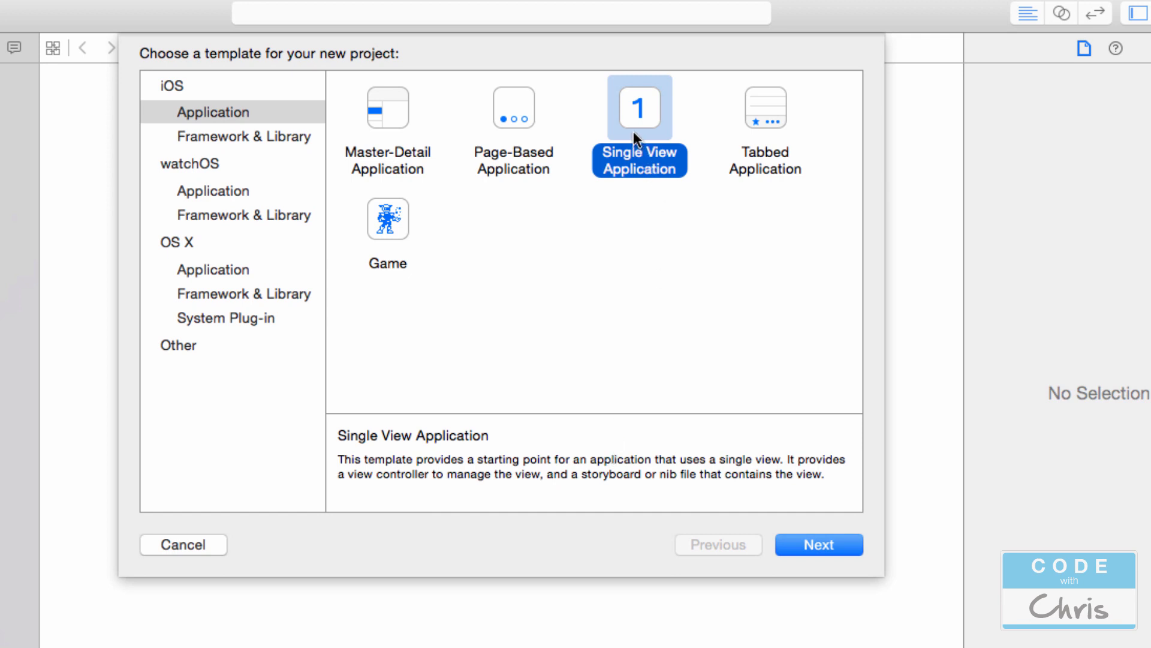
pyautogui.click(818, 544)
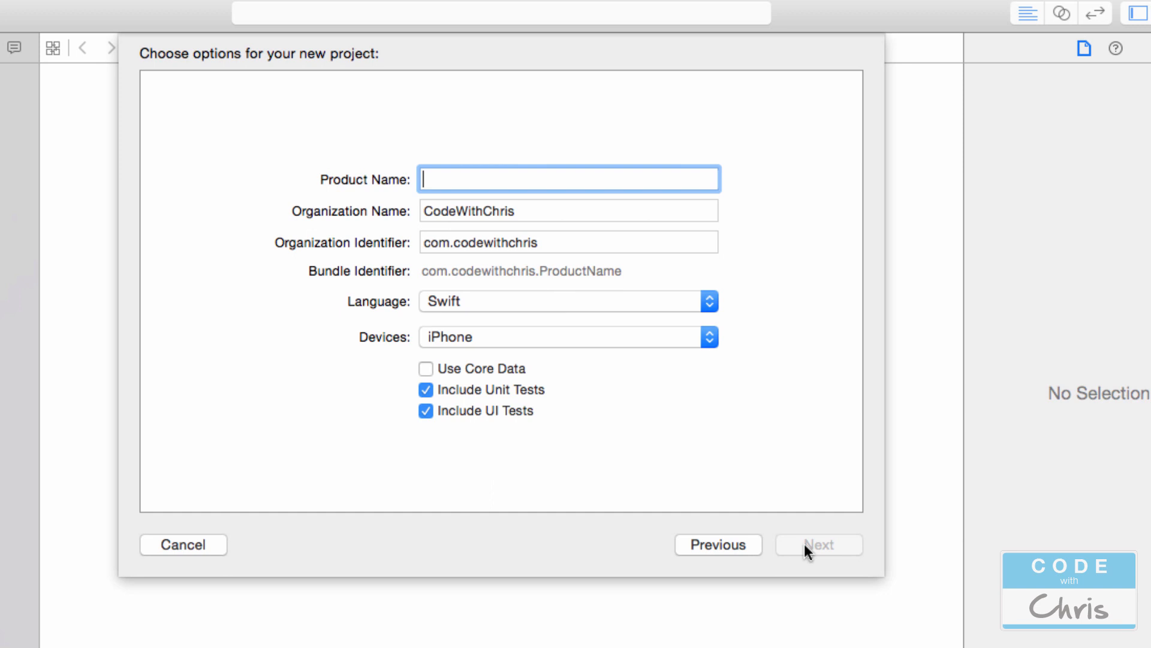
pyautogui.click(717, 544)
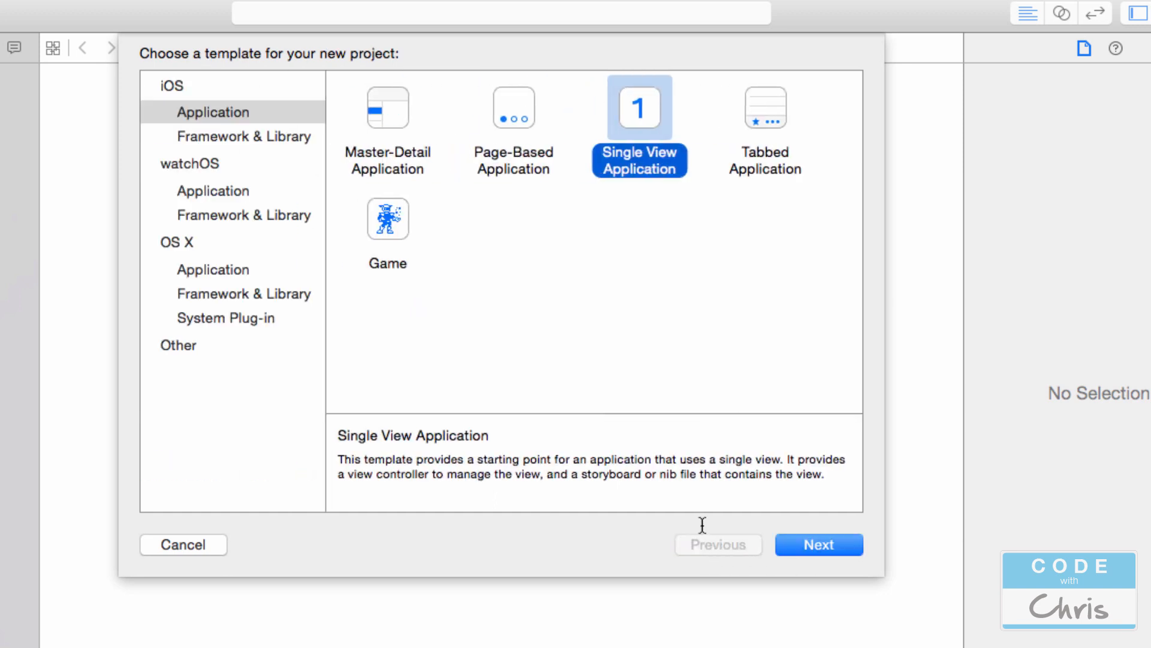
pyautogui.click(818, 544)
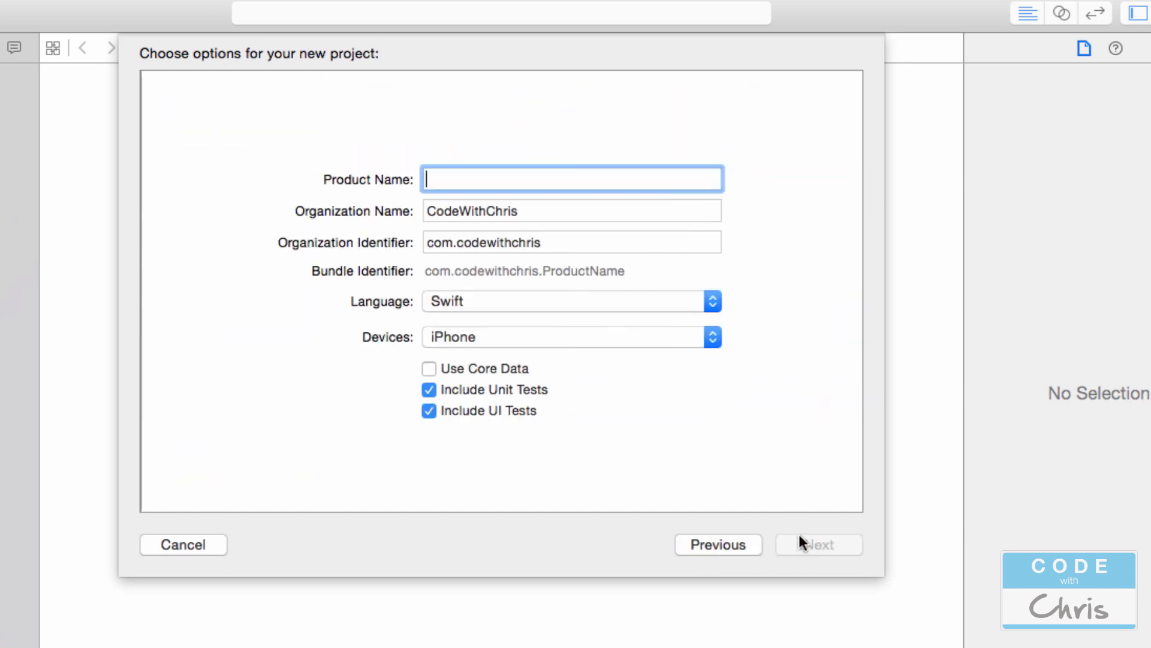
pyautogui.write('XcodeTut')
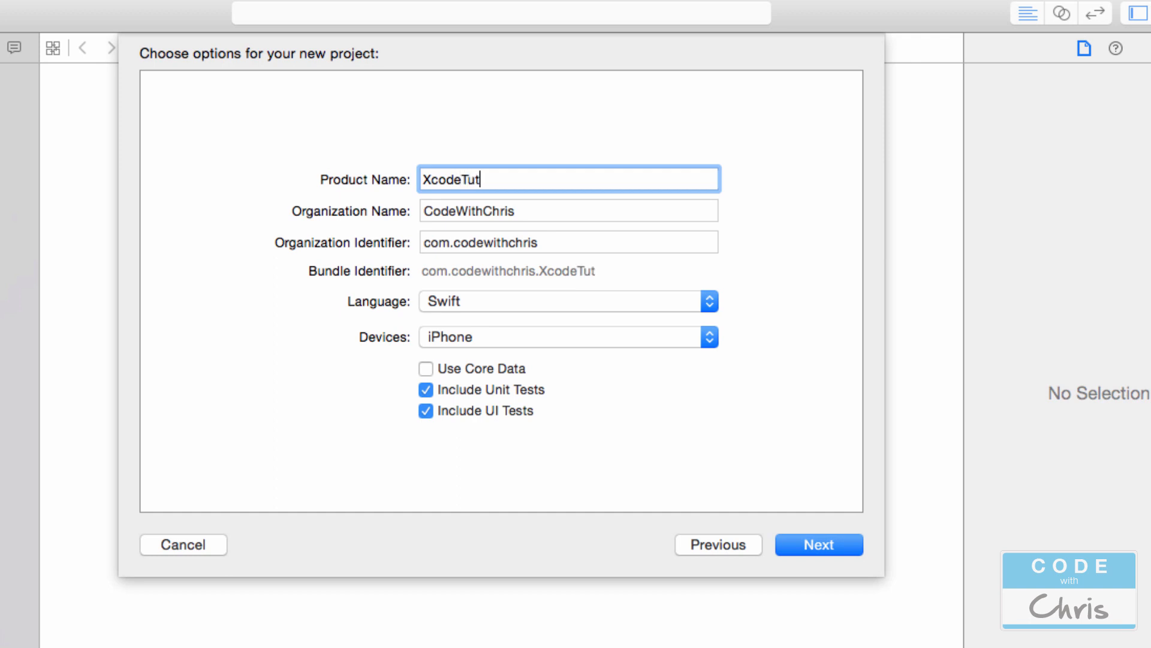
pyautogui.write('orial')
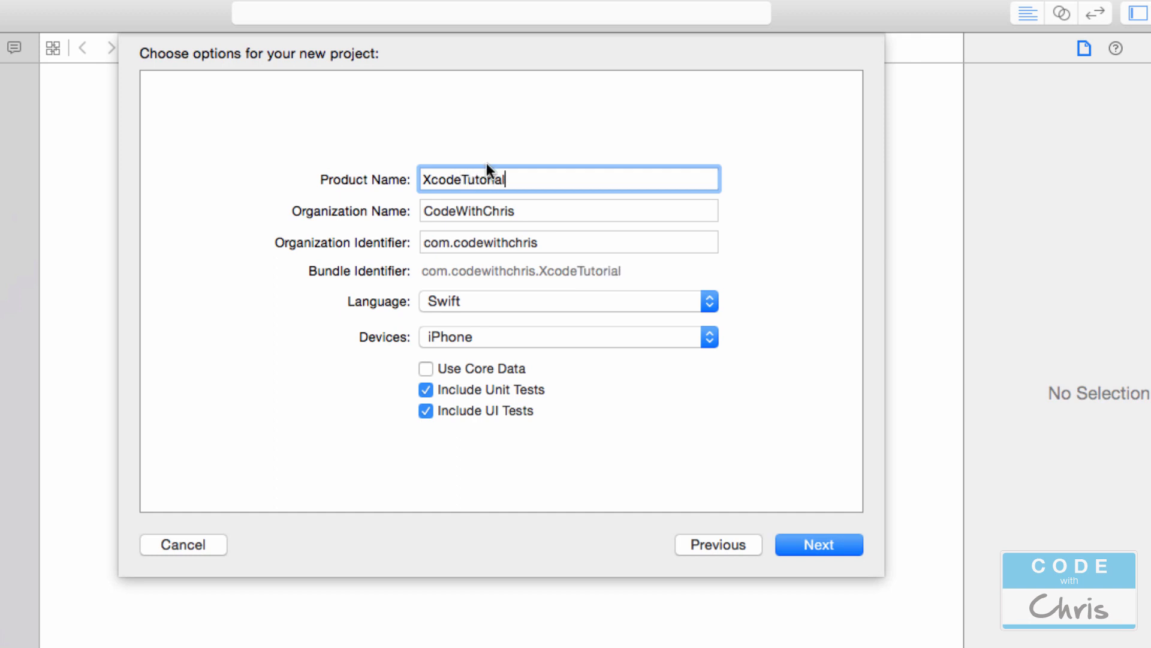
# Step: Confirm the project options so the XcodeTutorial project opens on its General settings
pyautogui.click(818, 544)
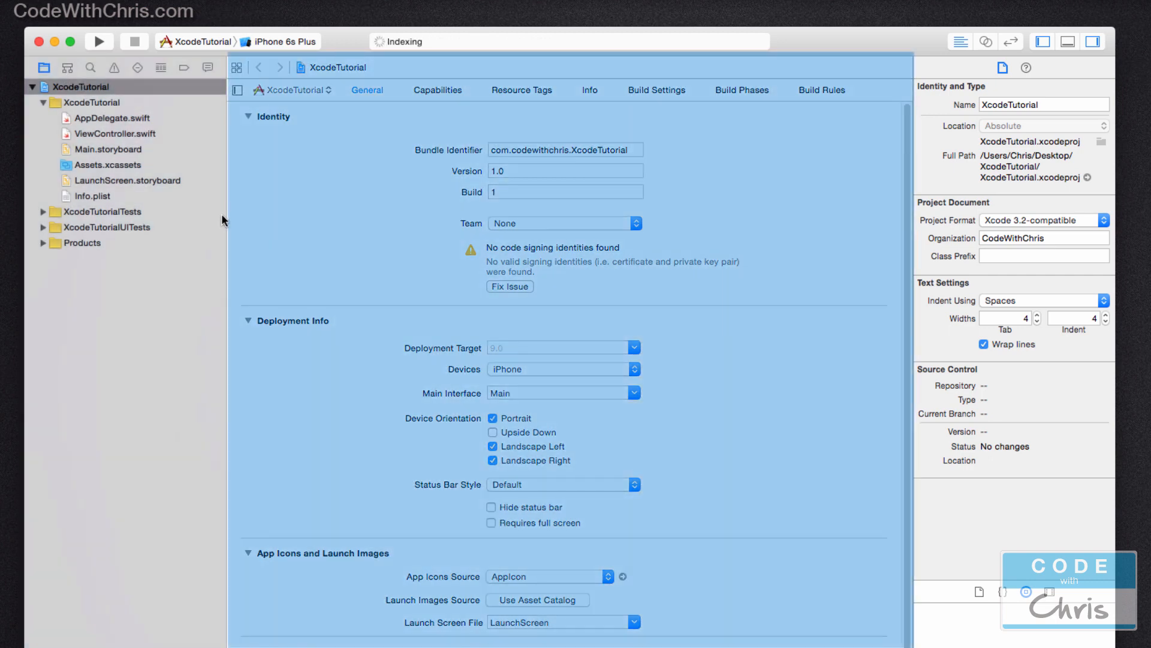
pyautogui.moveTo(891, 87)
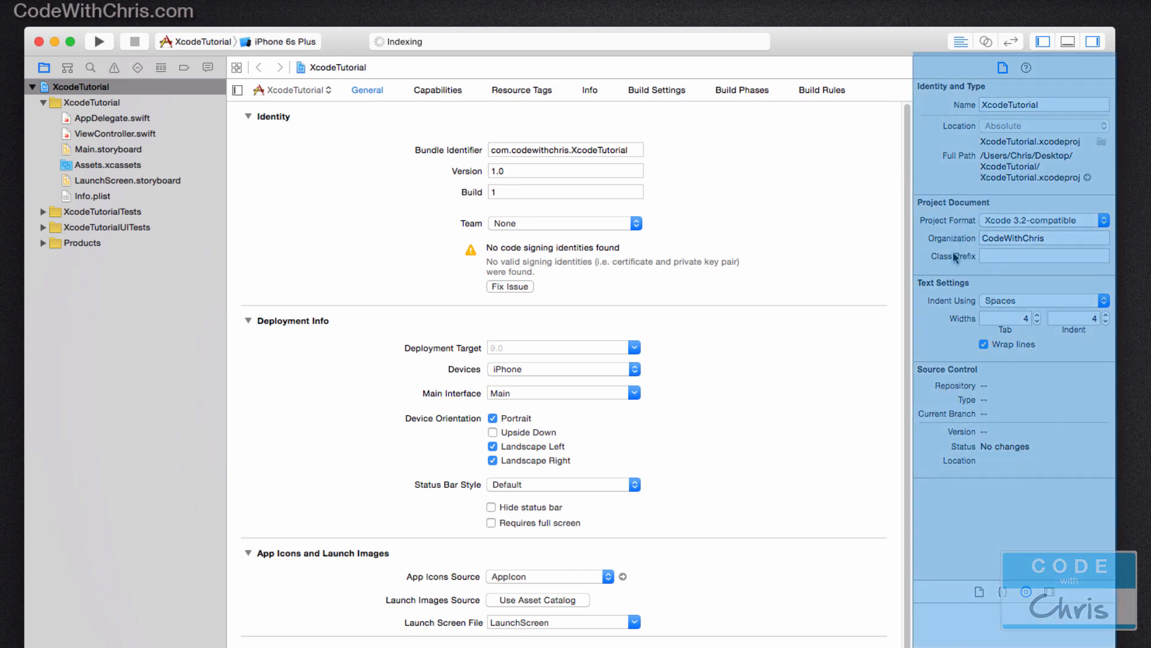
pyautogui.moveTo(1111, 67)
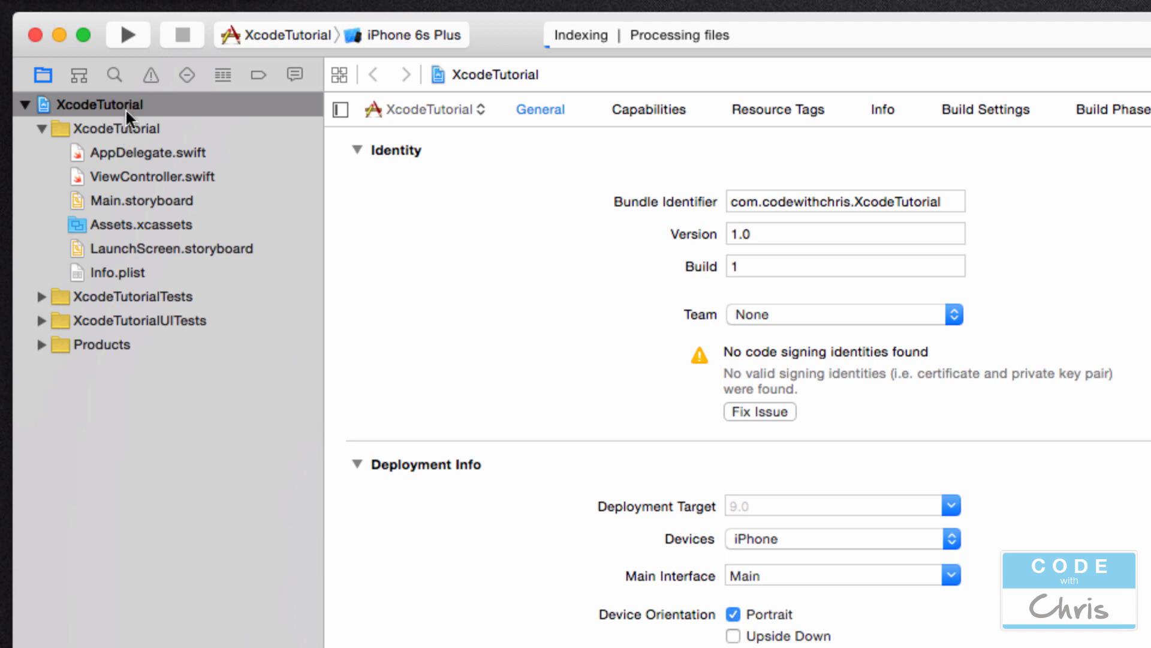
pyautogui.moveTo(145, 242)
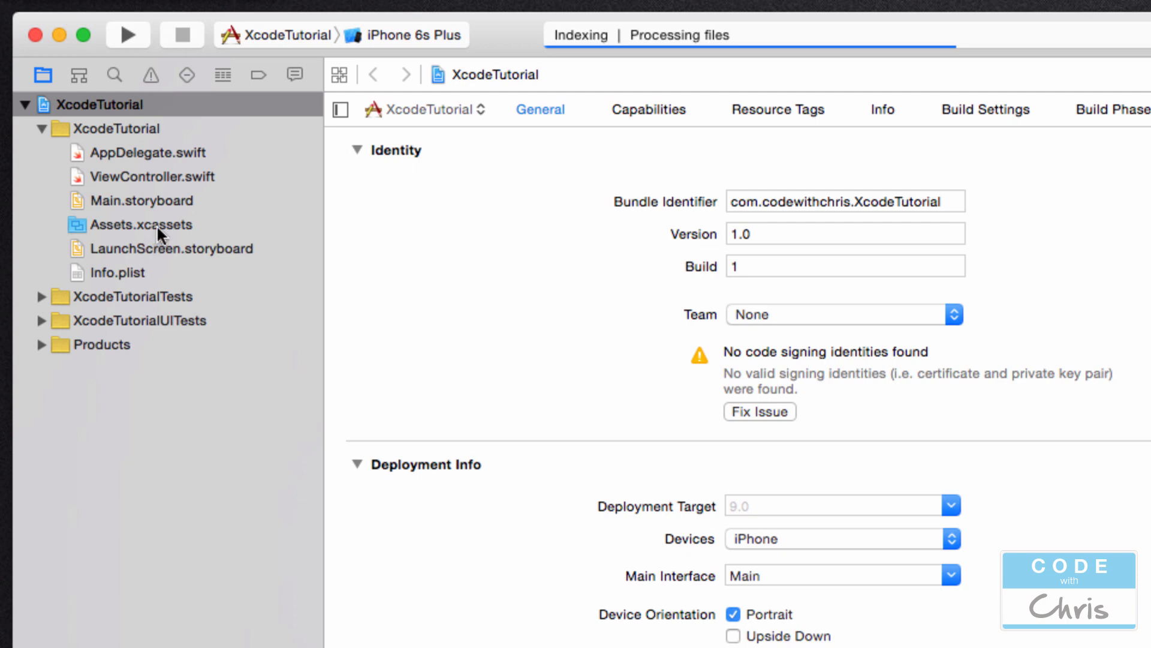
pyautogui.moveTo(111, 180)
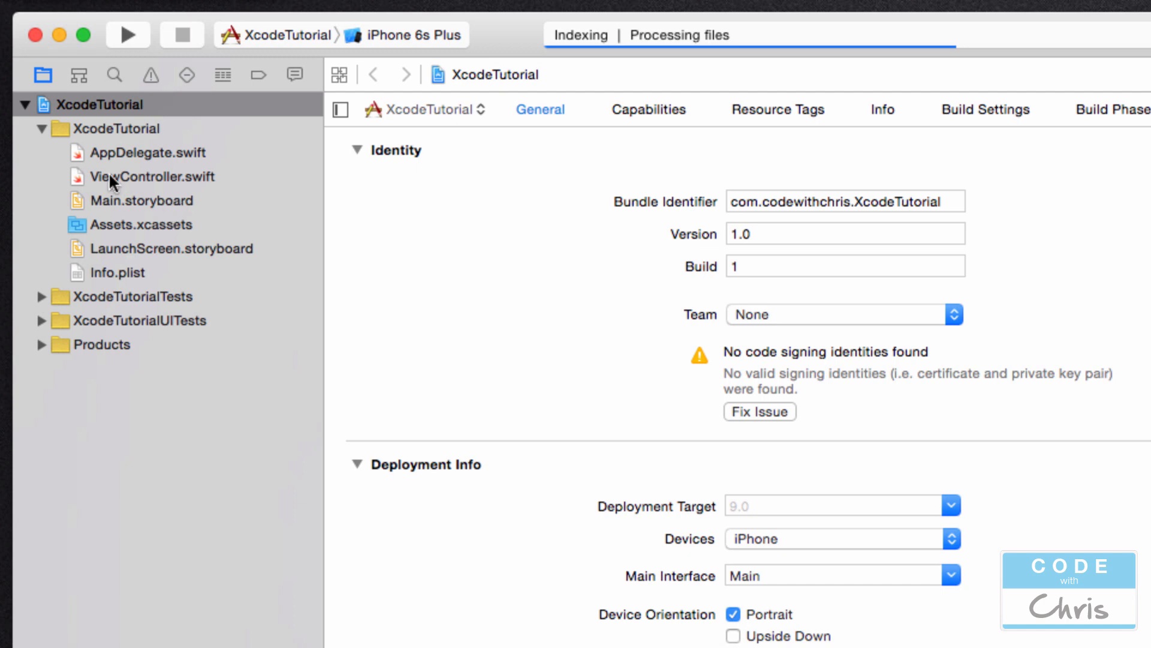
# Step: Glance at the tests navigator, return to the file list, and open ViewController.swift
pyautogui.click(78, 75)
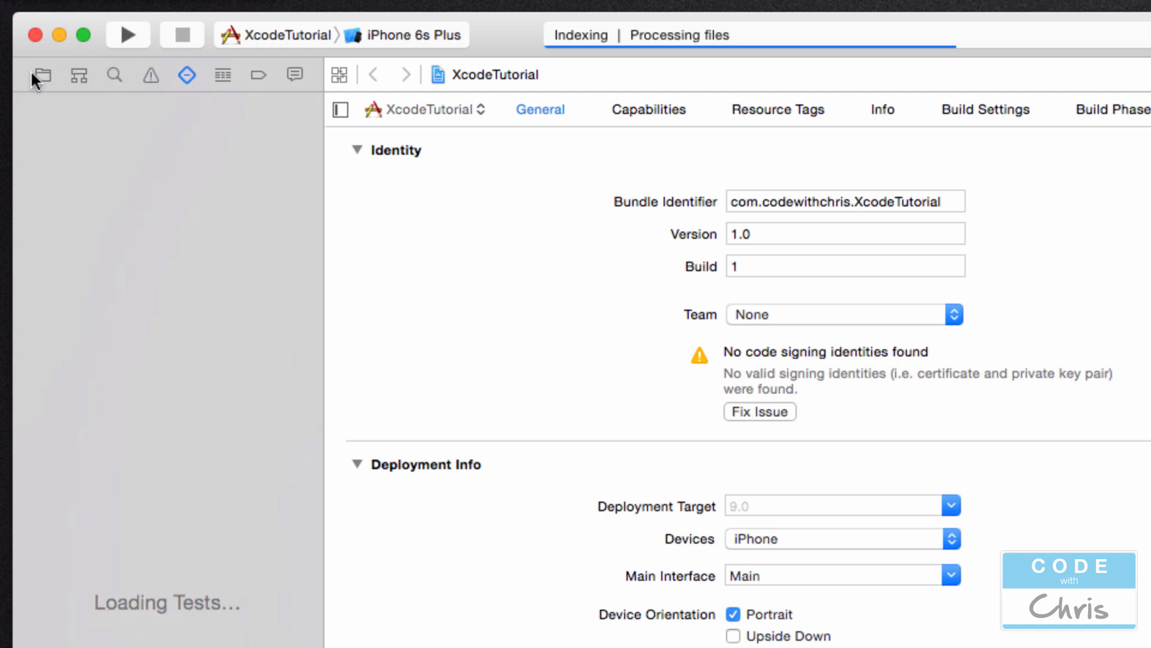
pyautogui.click(42, 75)
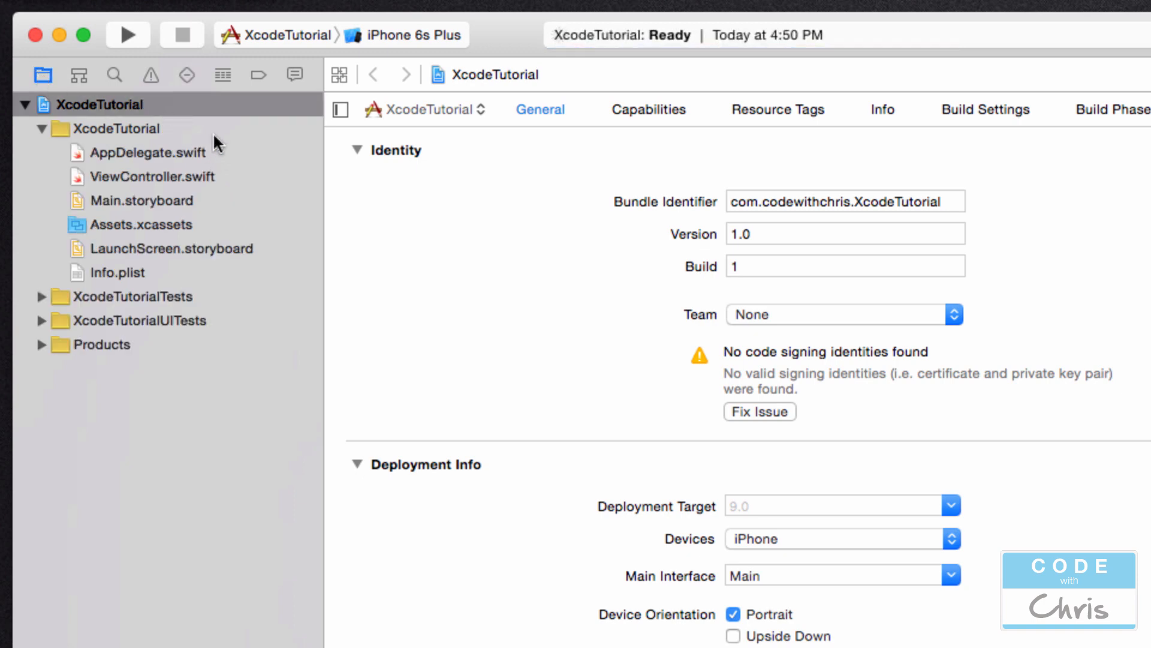
pyautogui.moveTo(181, 184)
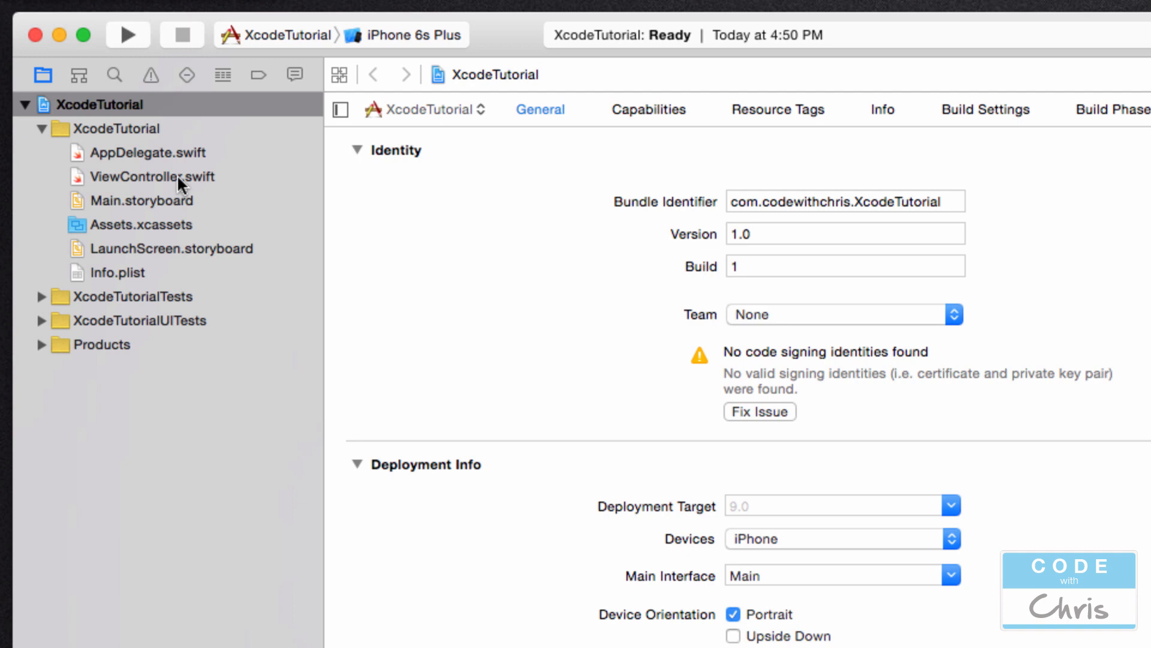
pyautogui.moveTo(191, 200)
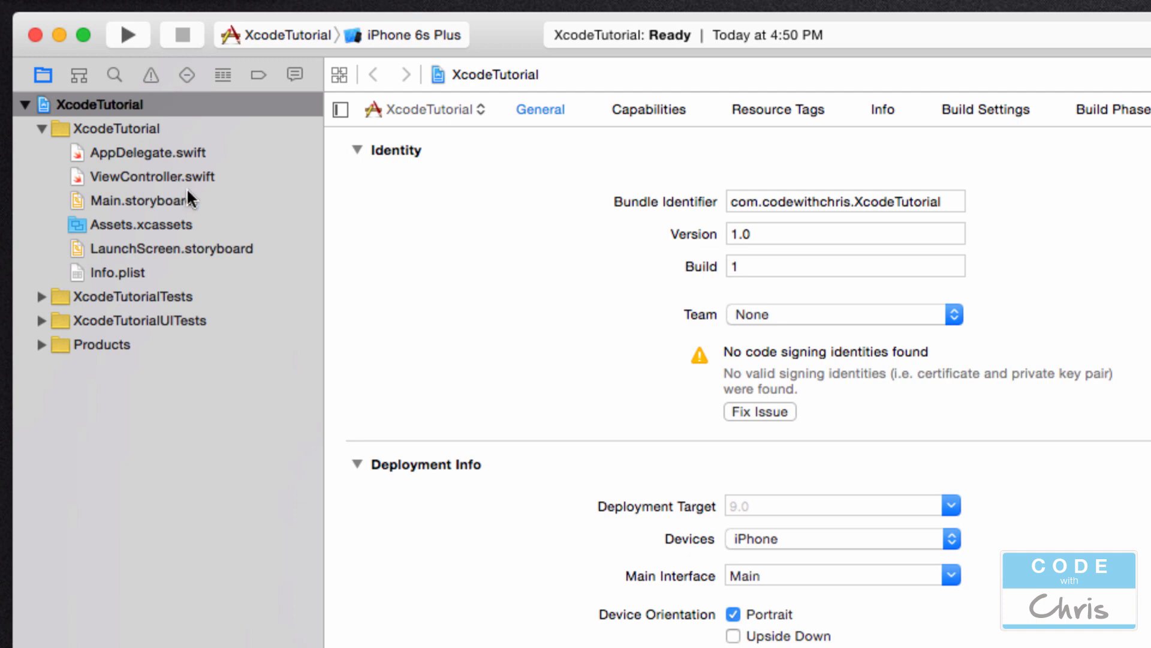
pyautogui.moveTo(177, 160)
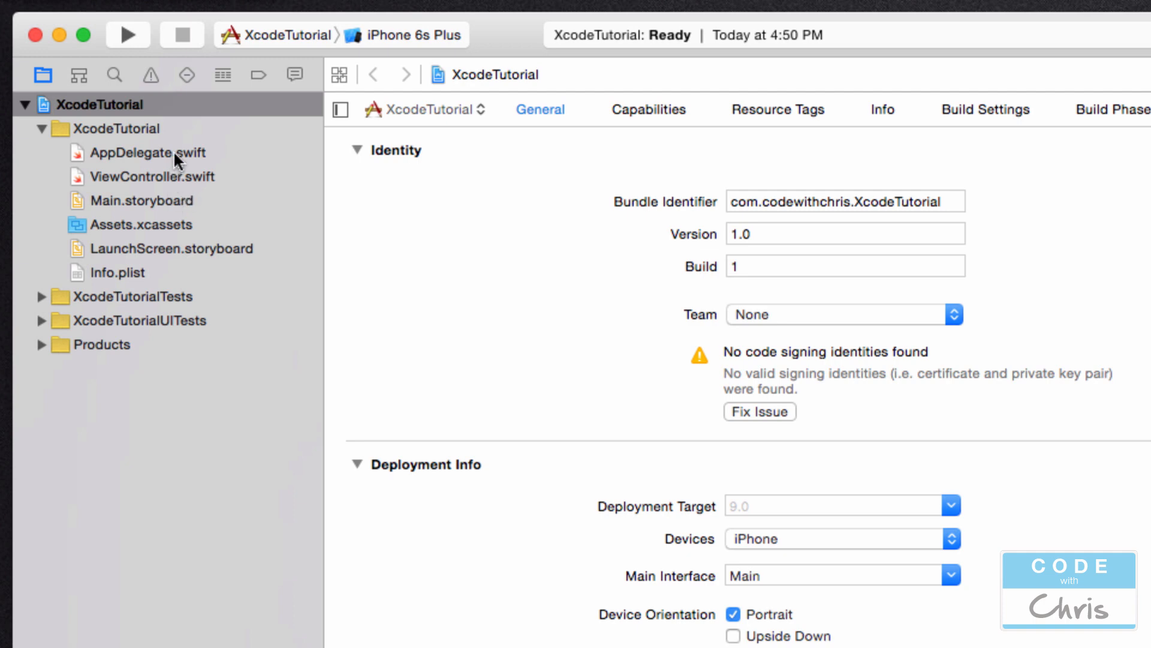
pyautogui.click(153, 176)
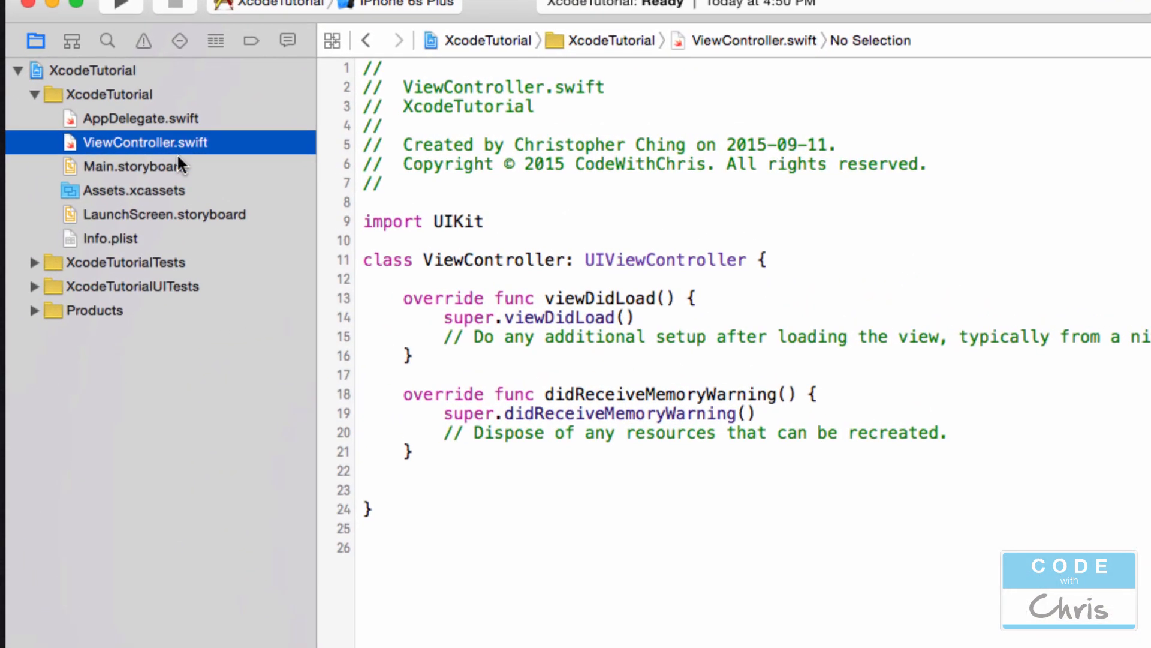
# Step: Open Main.storyboard to show the empty View Controller scene in Interface Builder
pyautogui.click(134, 166)
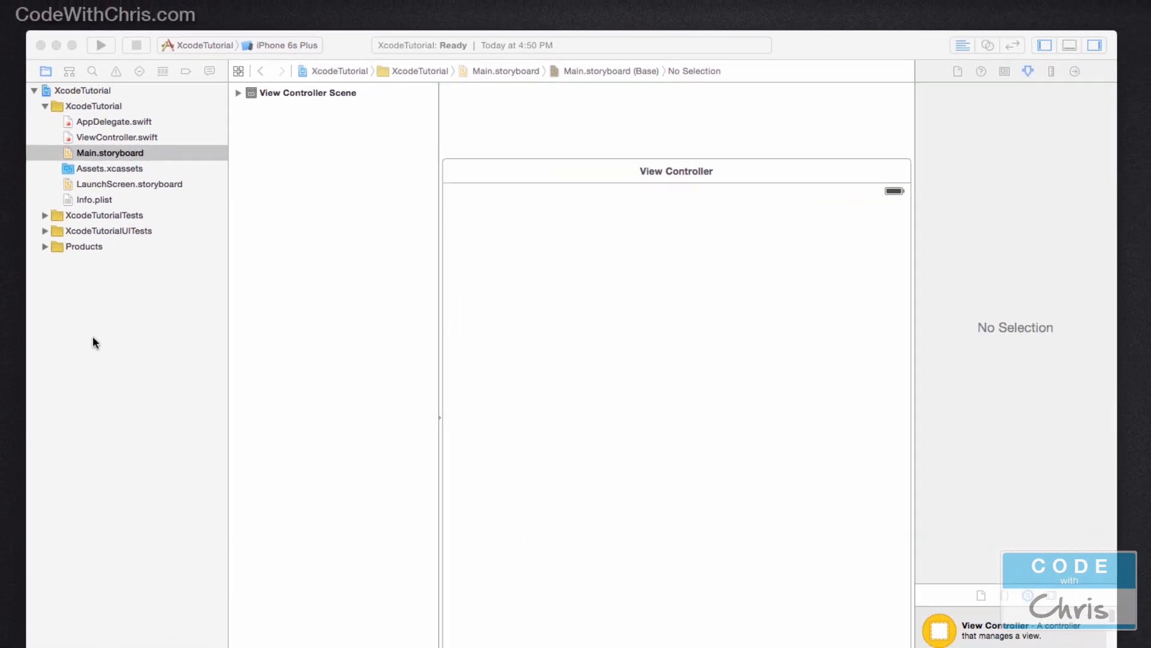
pyautogui.click(109, 153)
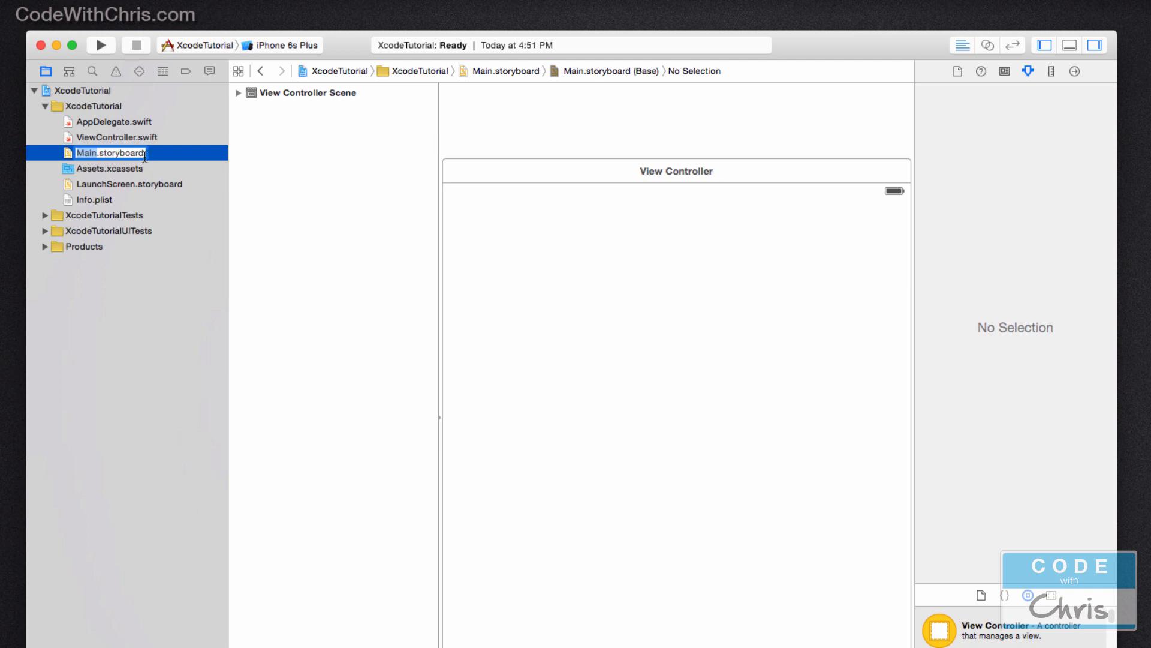
pyautogui.moveTo(1019, 96)
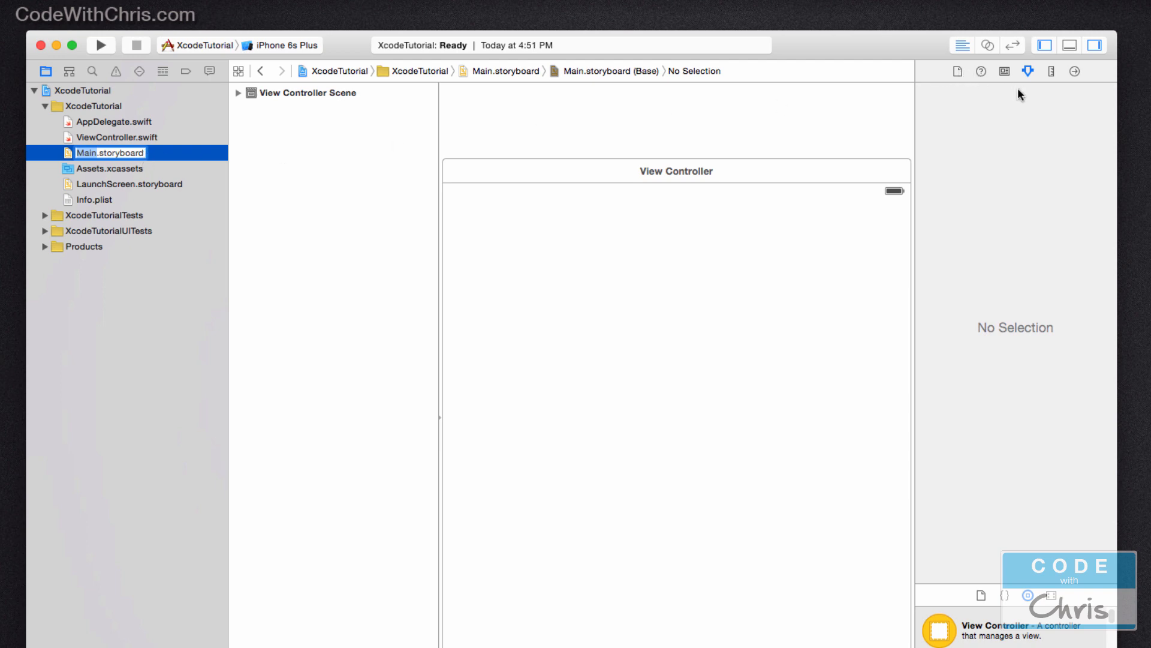
pyautogui.moveTo(770, 99)
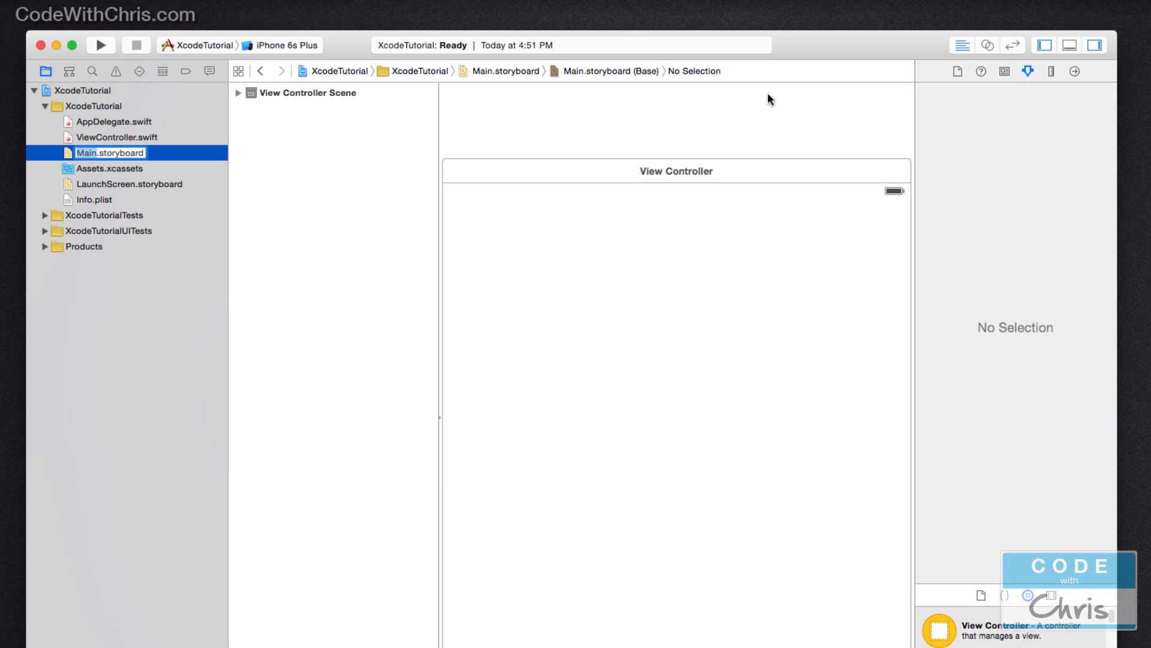
# Step: Select ViewController.swift to view its name, path and target membership in the File Inspector
pyautogui.click(117, 138)
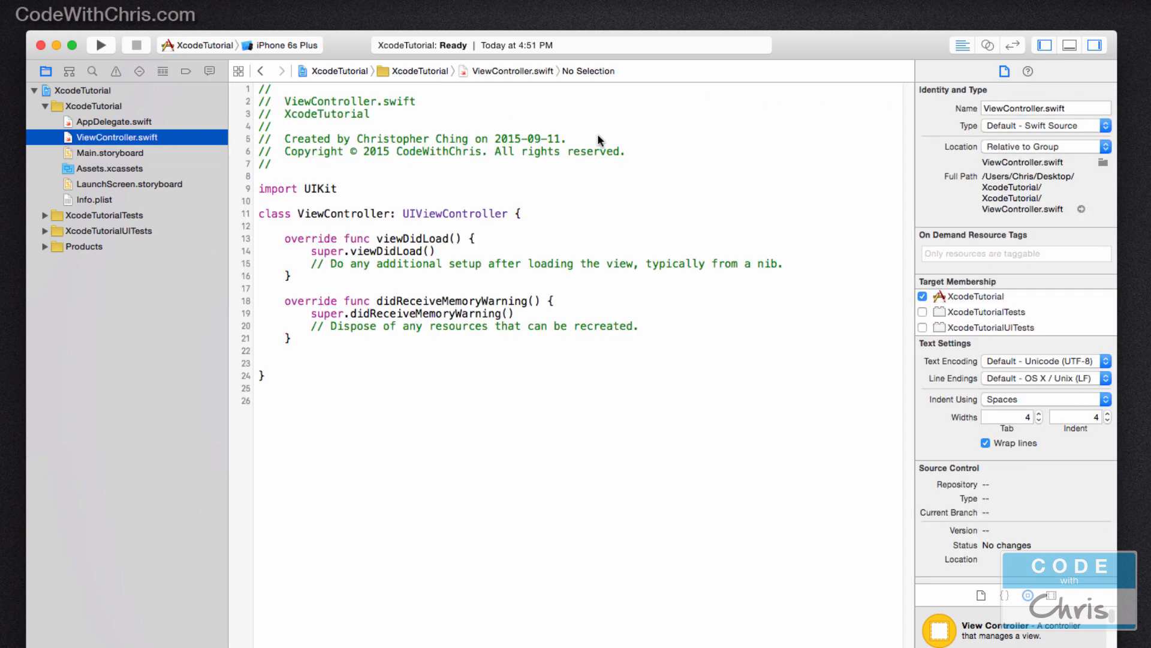
pyautogui.moveTo(961, 140)
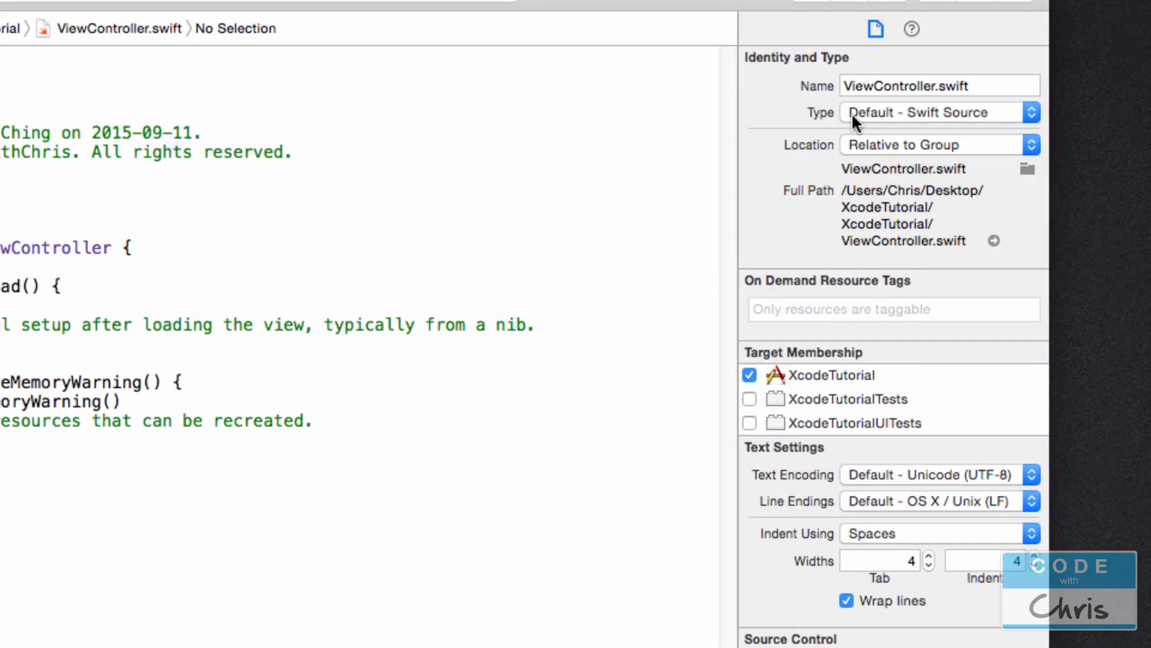
pyautogui.moveTo(969, 36)
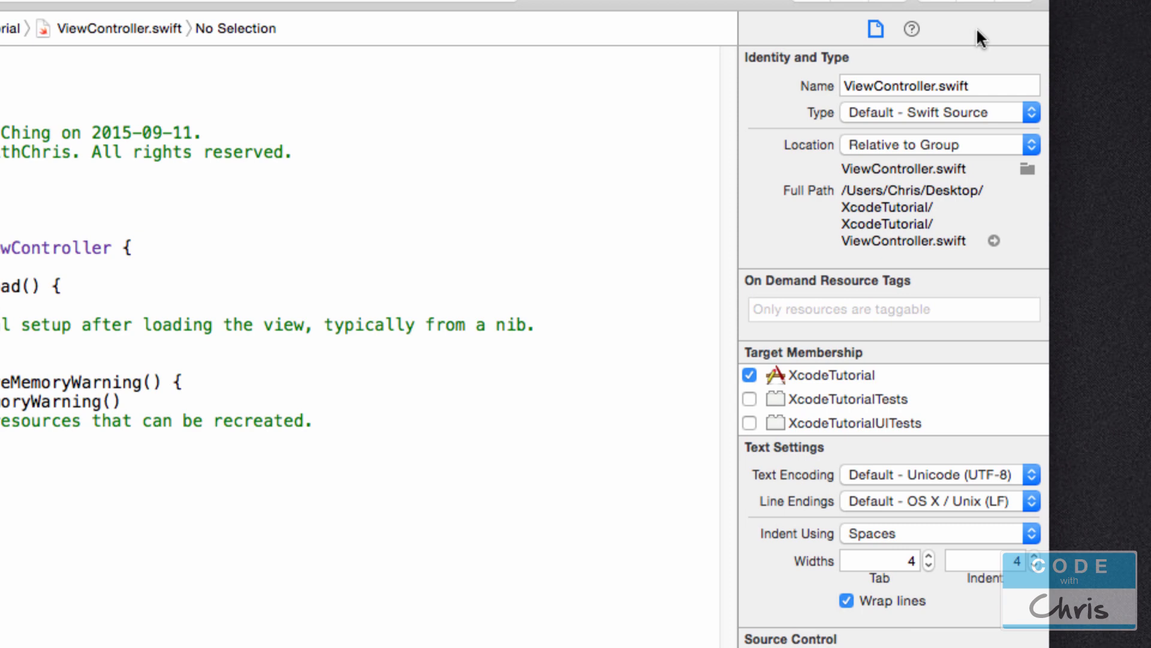
pyautogui.moveTo(1002, 39)
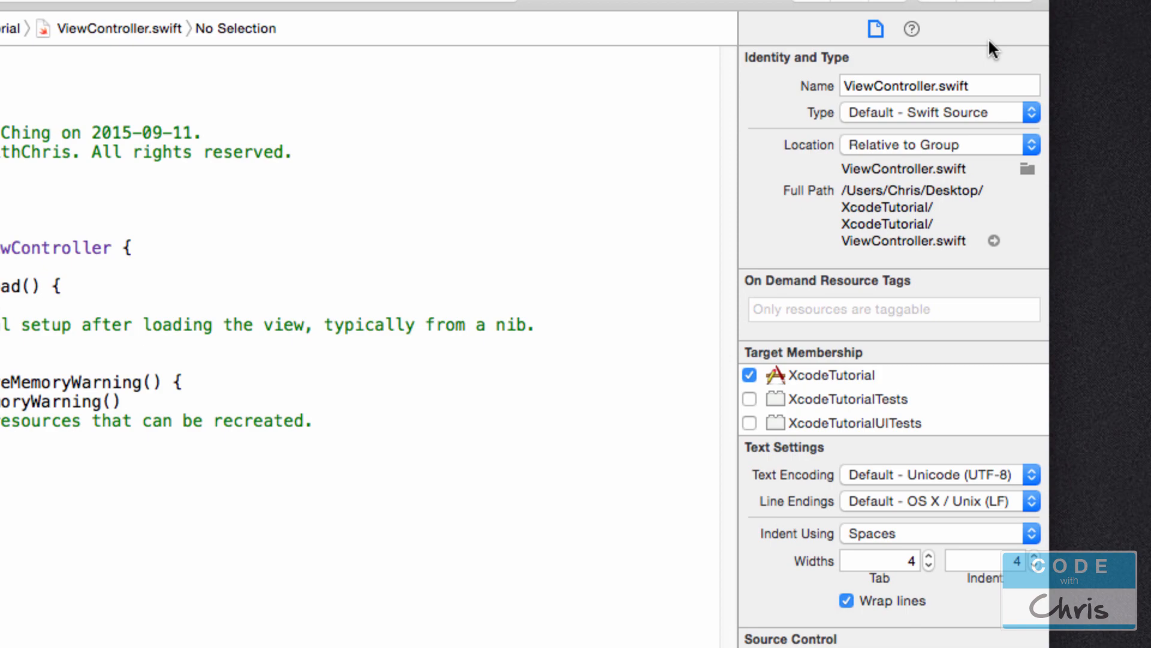
pyautogui.moveTo(988, 61)
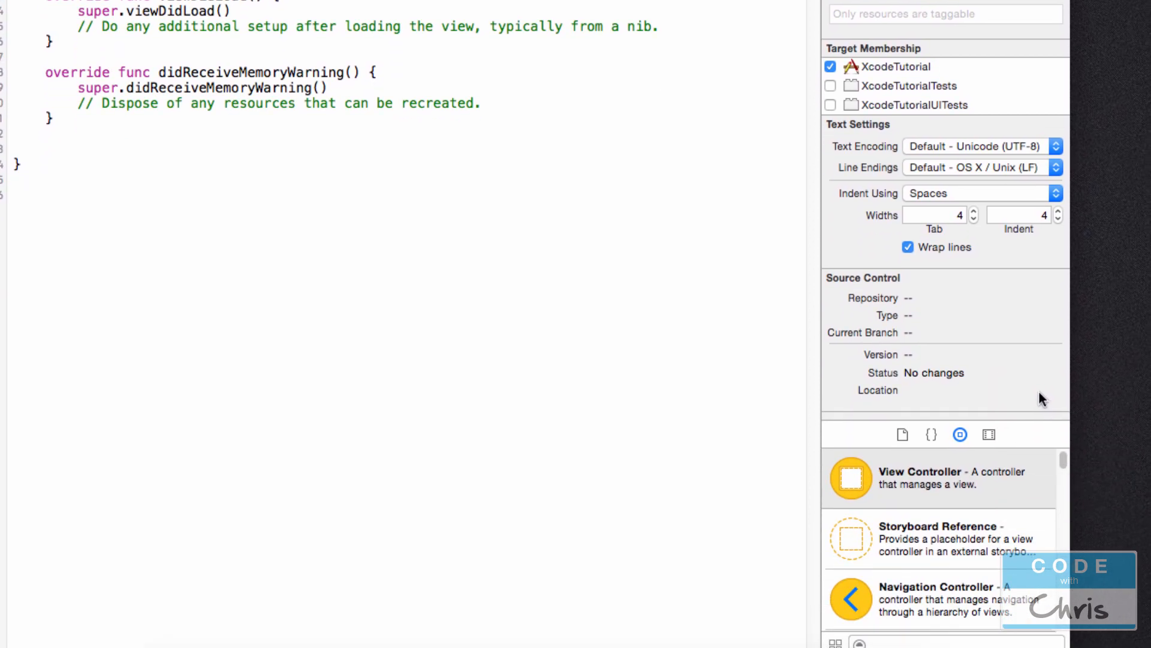
pyautogui.moveTo(828, 638)
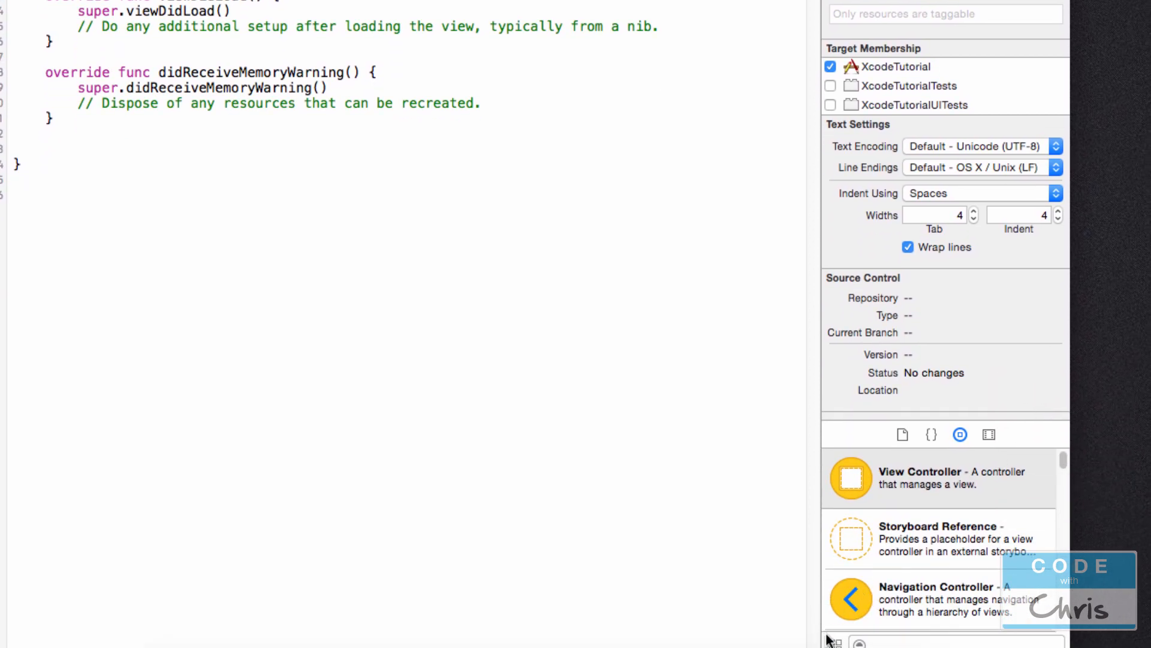
pyautogui.moveTo(1083, 622)
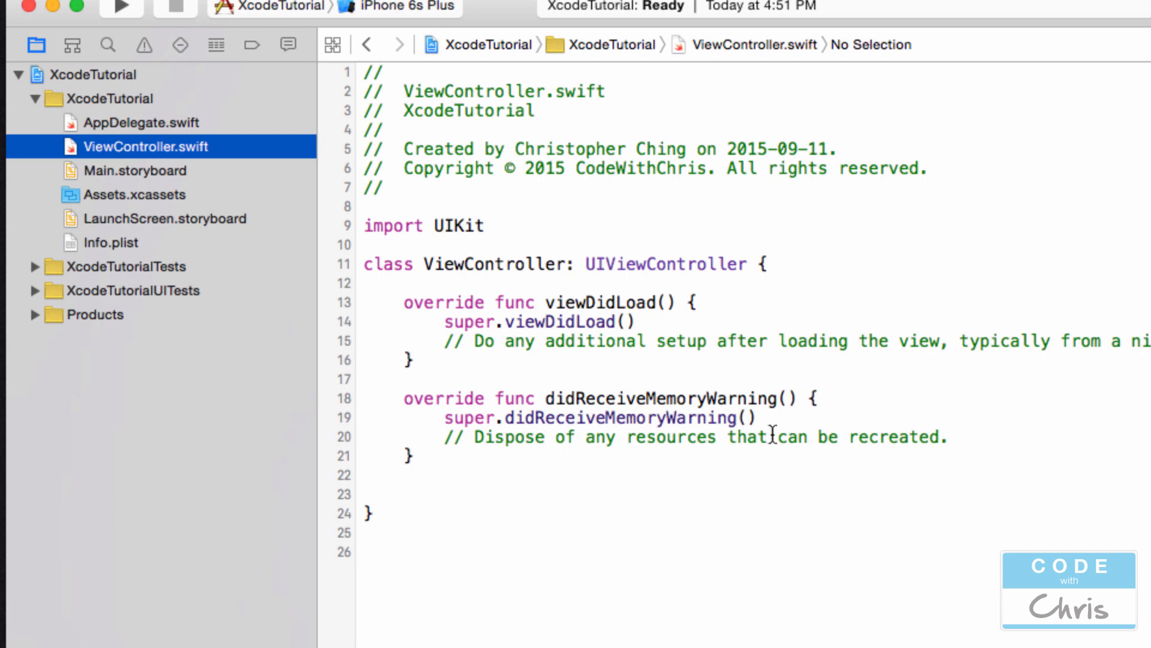
# Step: Open Main.storyboard, switch the Object Library to grid view, and scroll to Button
pyautogui.click(135, 170)
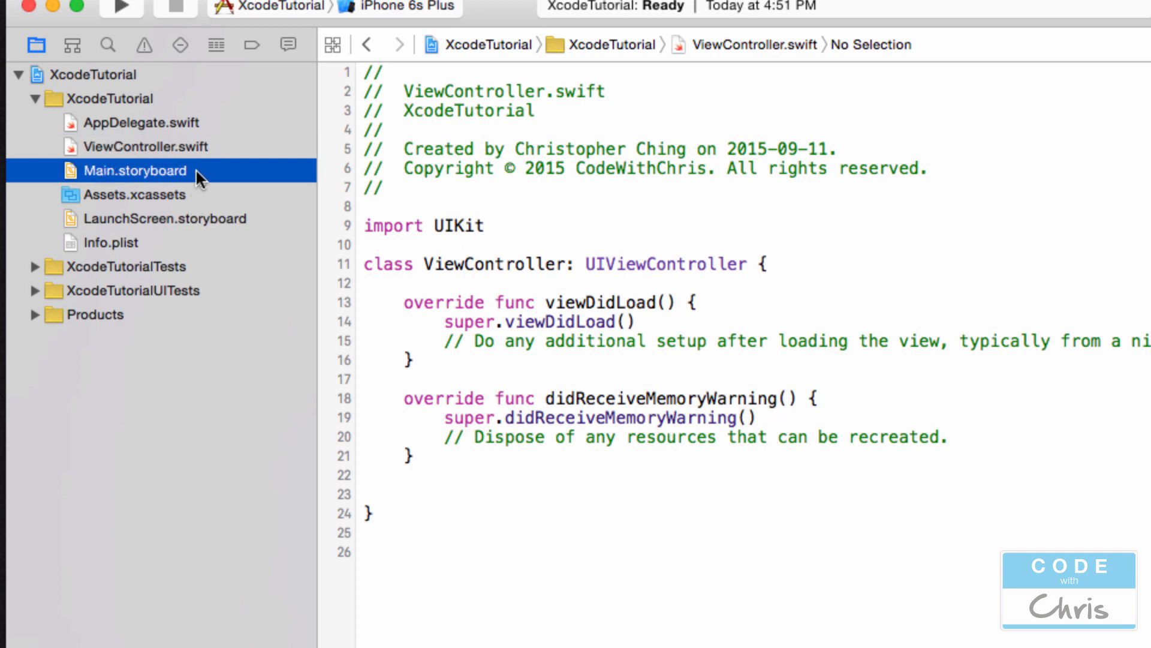
pyautogui.click(135, 171)
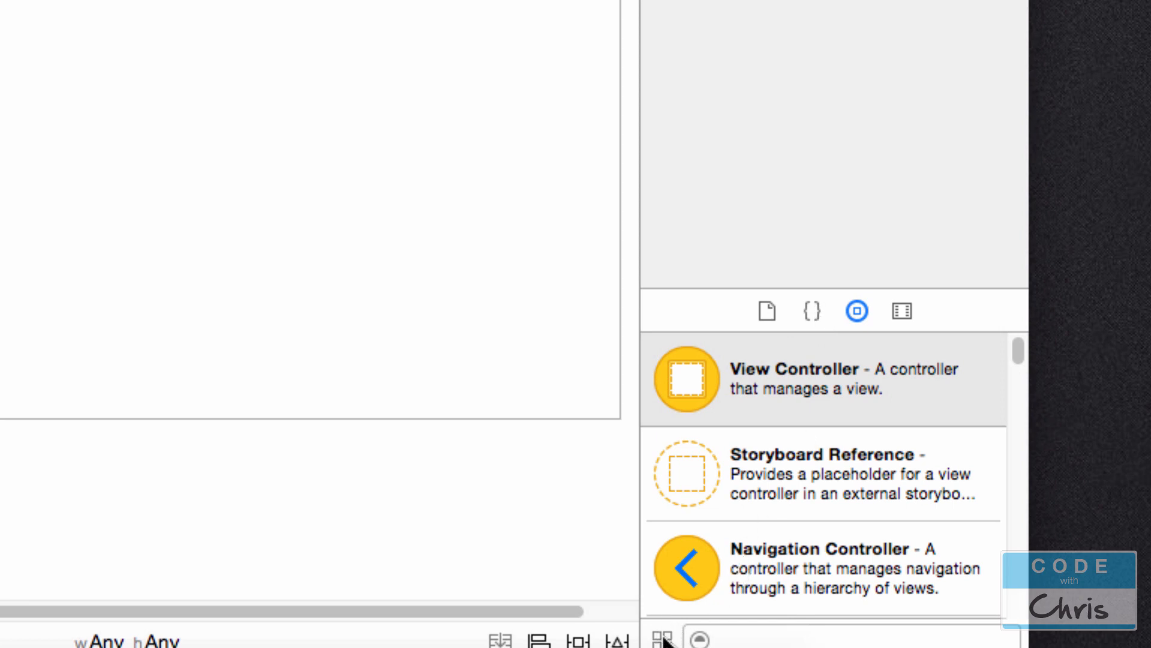
pyautogui.click(663, 637)
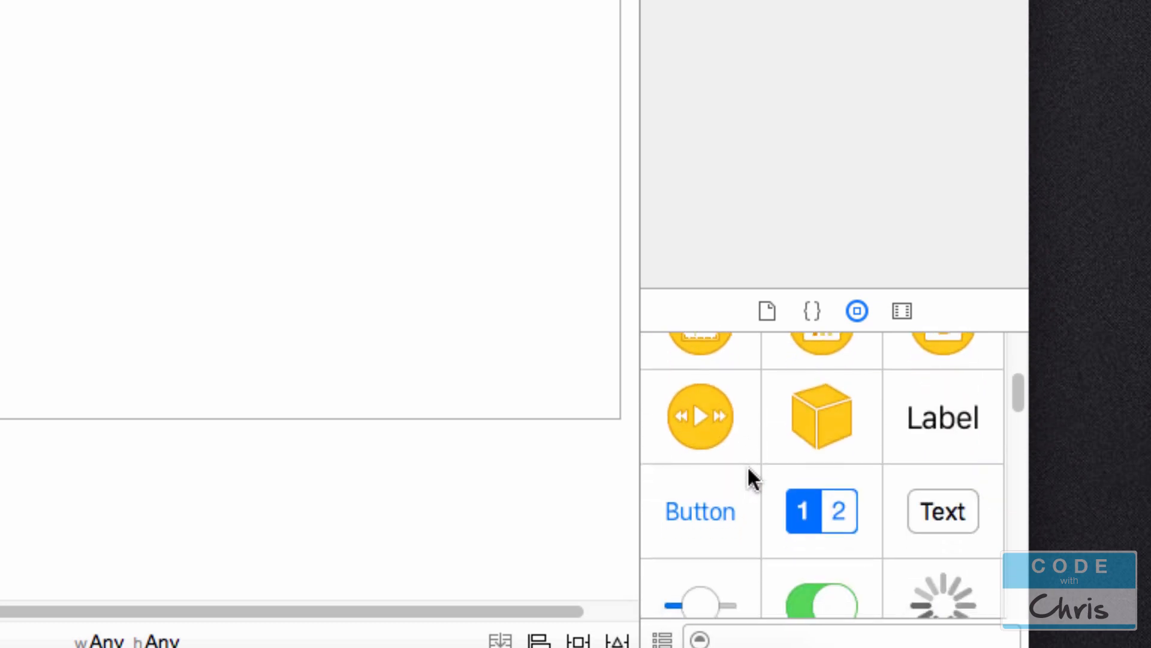
pyautogui.scroll(-3)
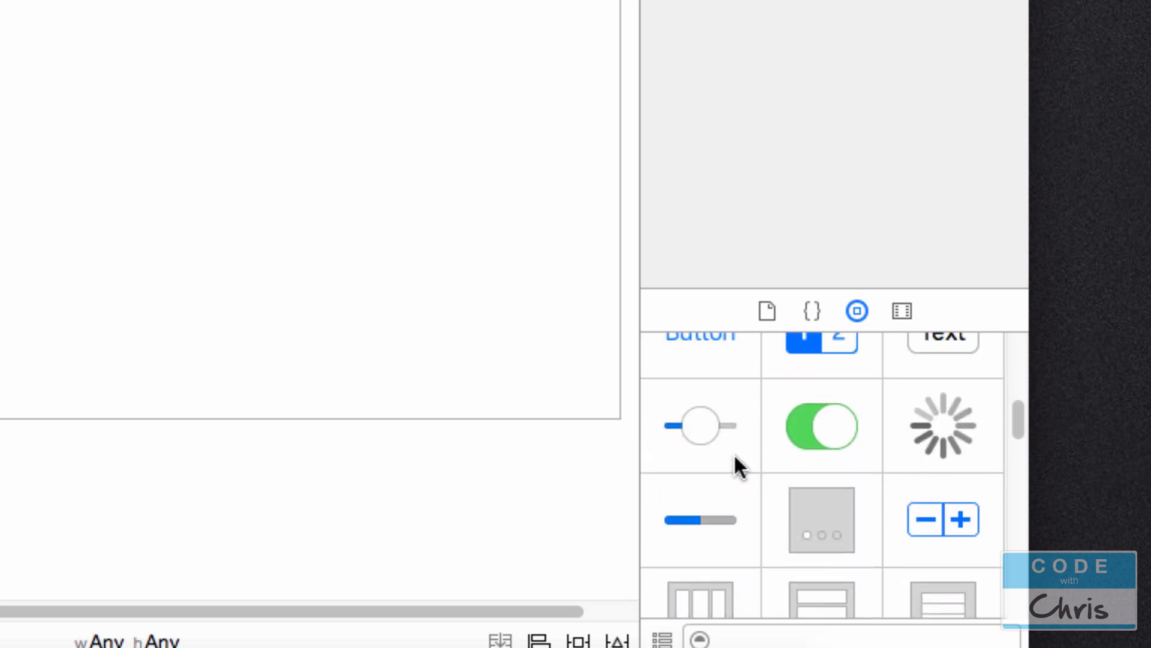
pyautogui.scroll(-3)
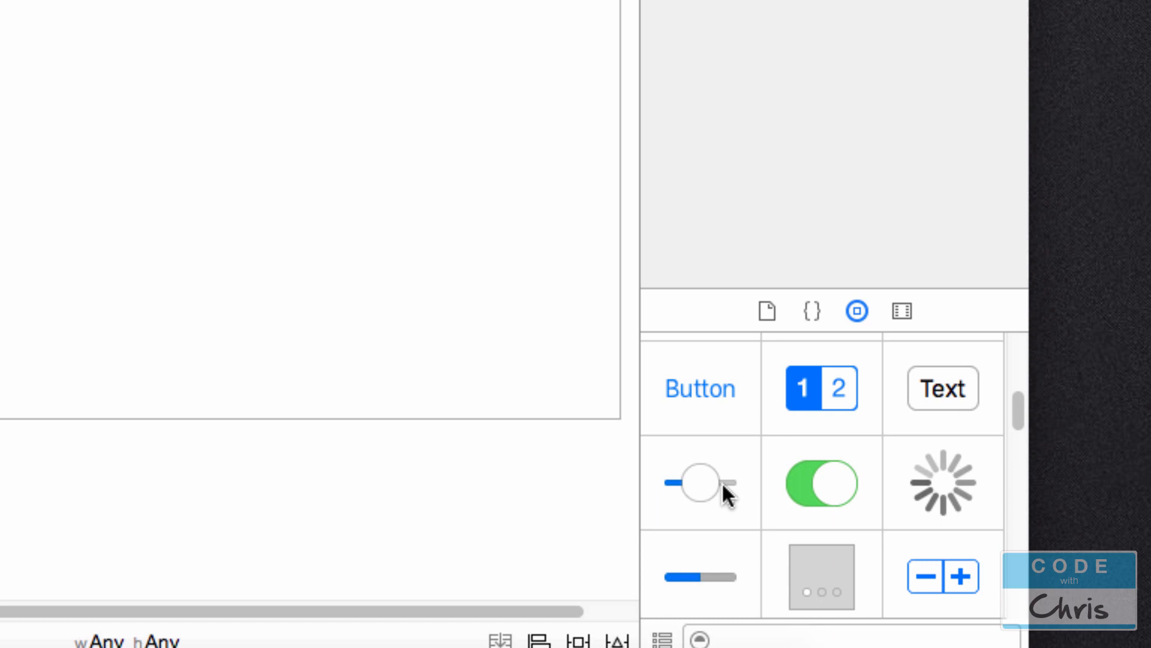
pyautogui.moveTo(743, 496)
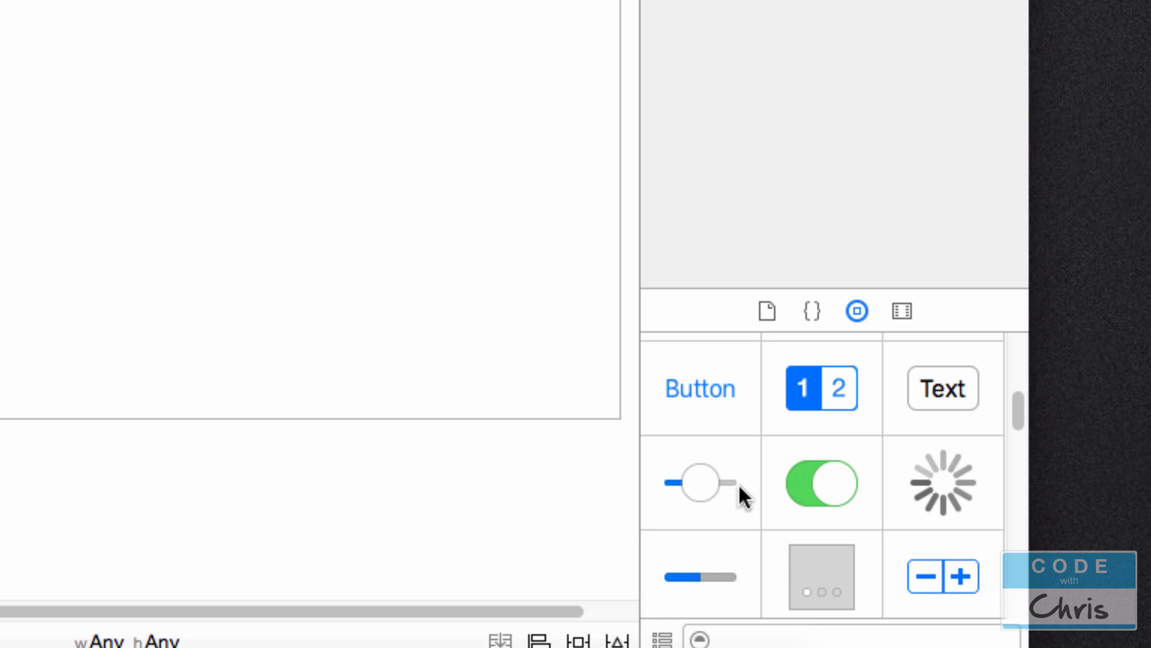
pyautogui.moveTo(747, 467)
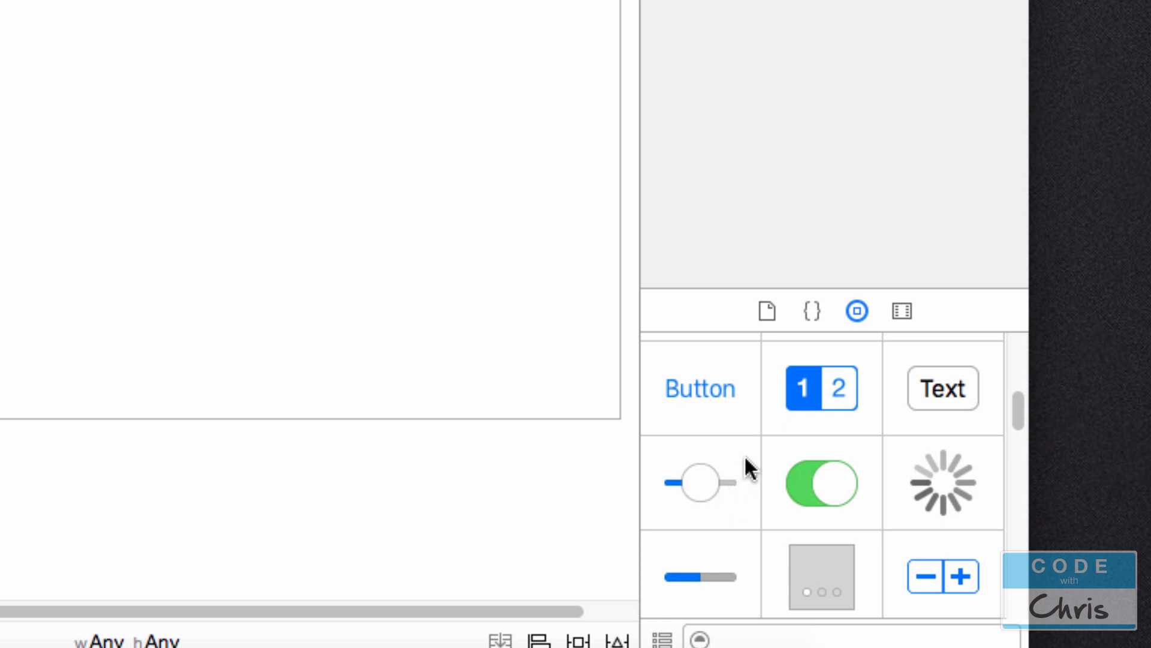
pyautogui.moveTo(936, 402)
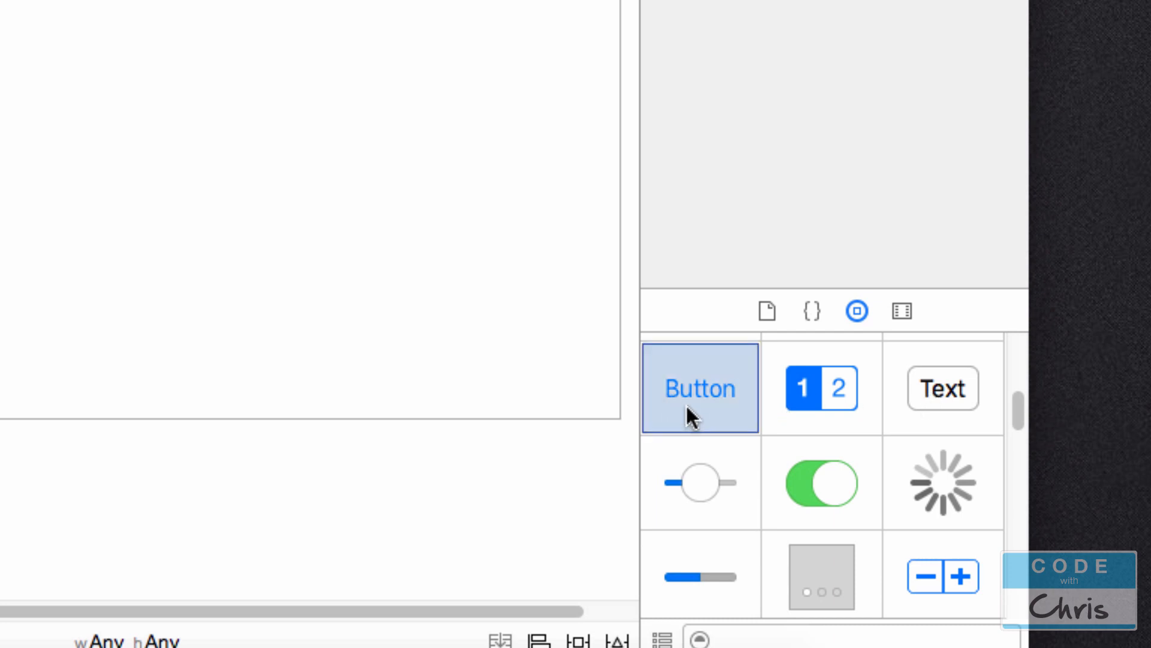
# Step: Drag a Button into the view's centre and show its Attributes Inspector settings
pyautogui.moveTo(700, 388); pyautogui.dragTo(376, 474)
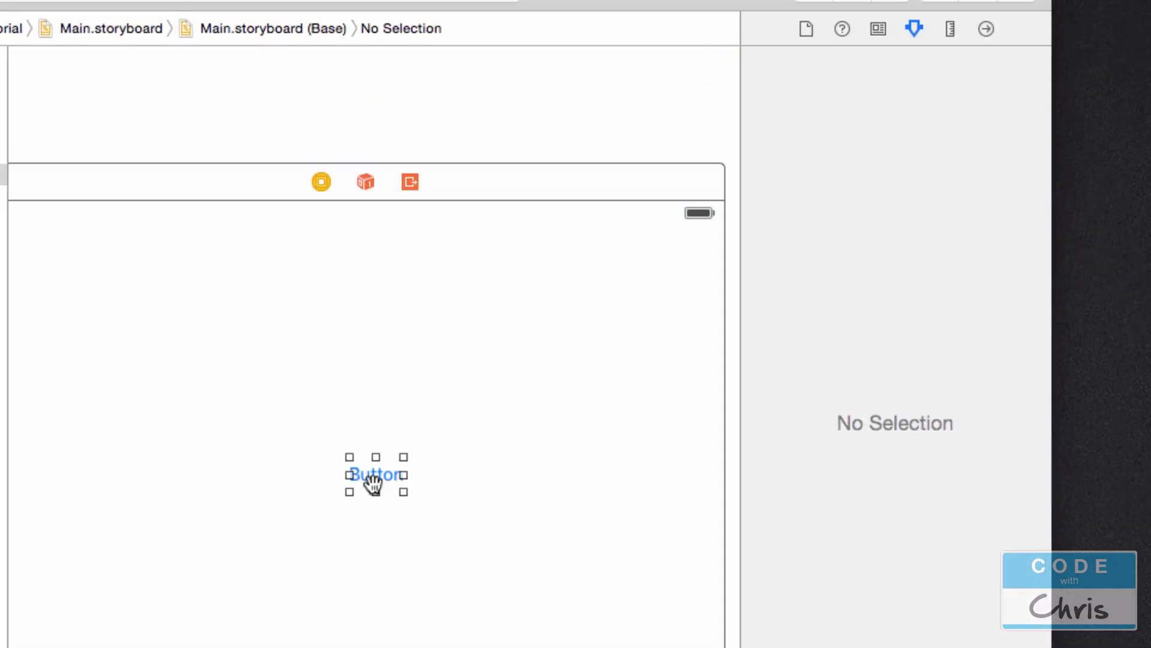
pyautogui.click(375, 473)
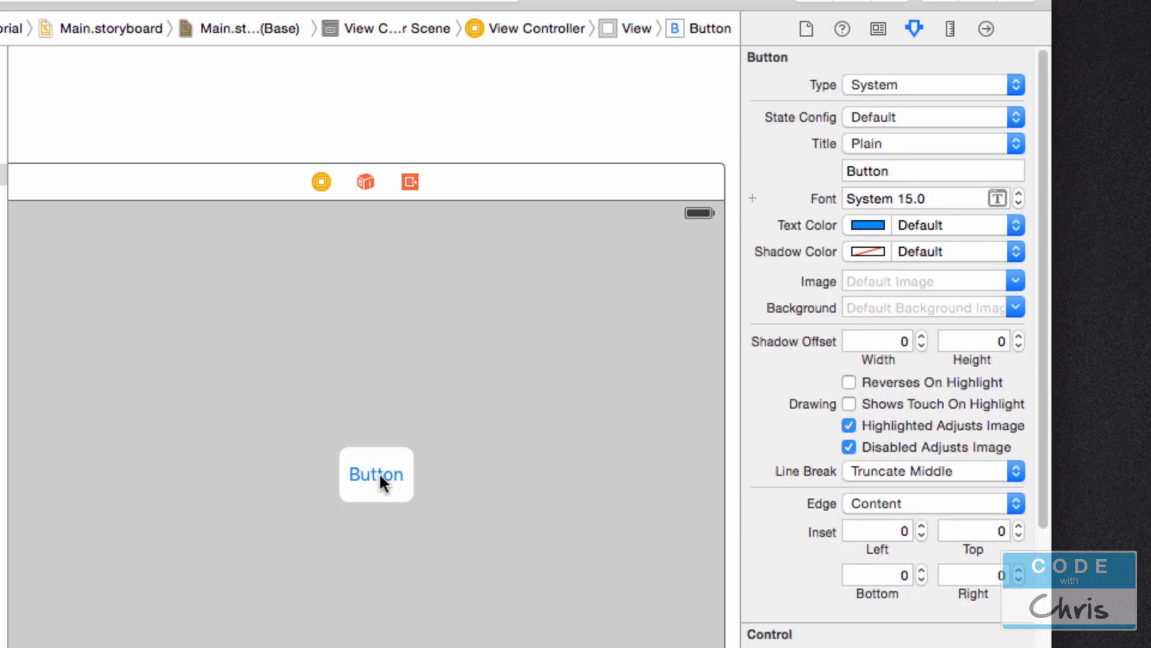
pyautogui.moveTo(850, 23)
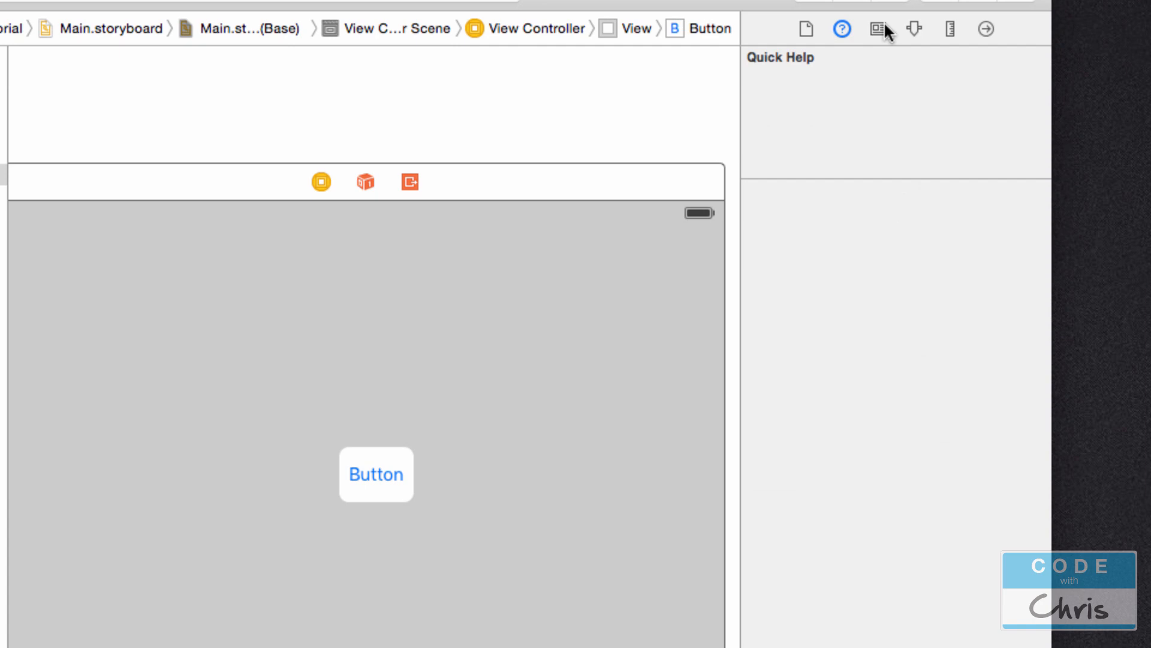
pyautogui.click(914, 30)
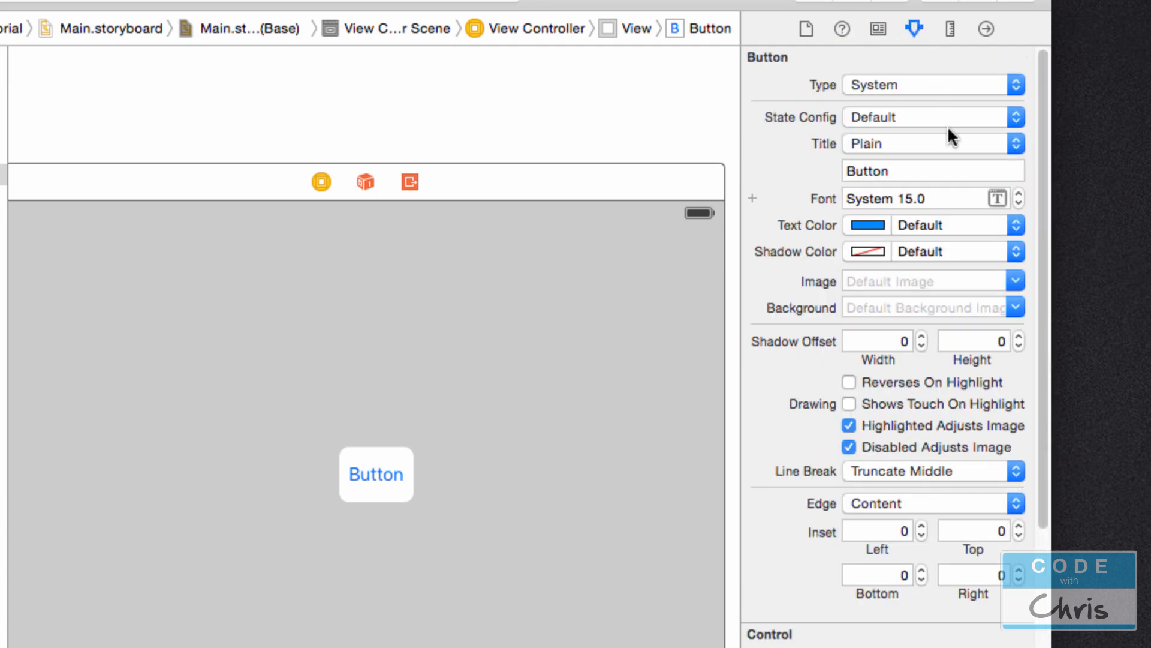
pyautogui.moveTo(952, 147)
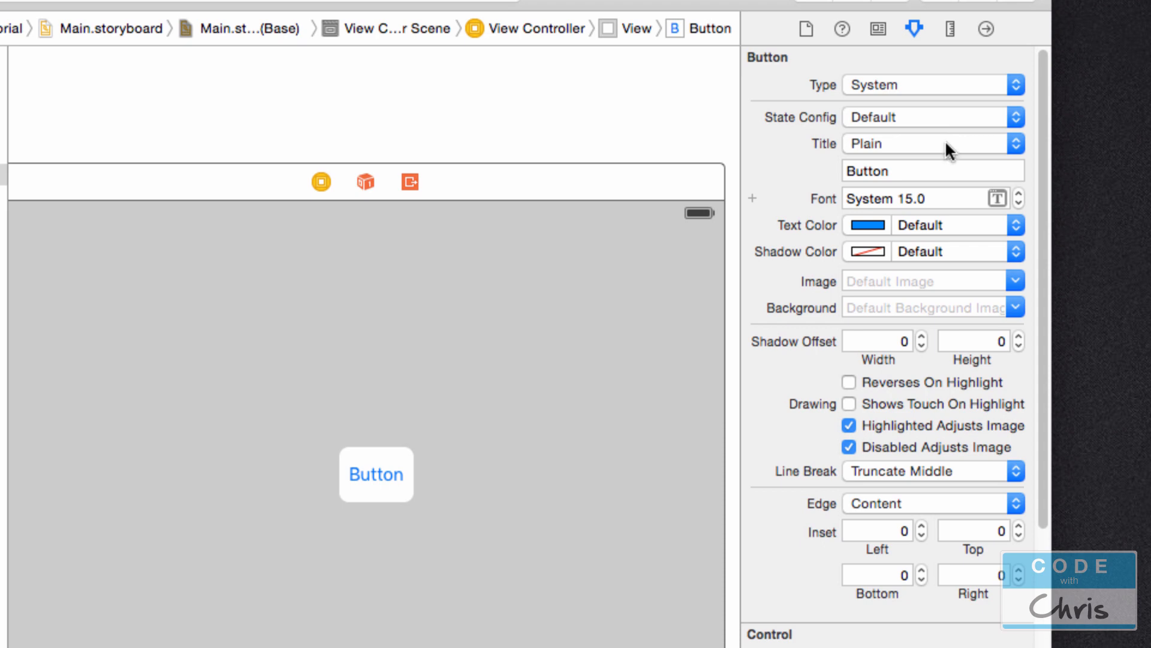
pyautogui.scroll(-3)
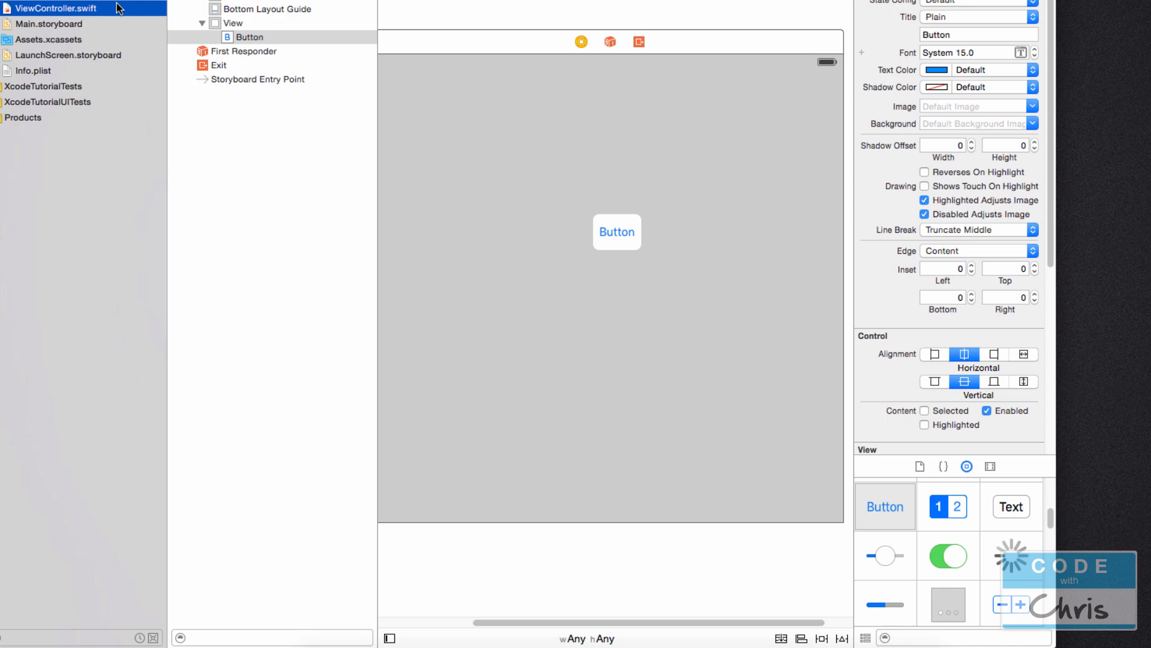
# Step: Open ViewController.swift and reveal the debug area with its console below the code
pyautogui.click(54, 8)
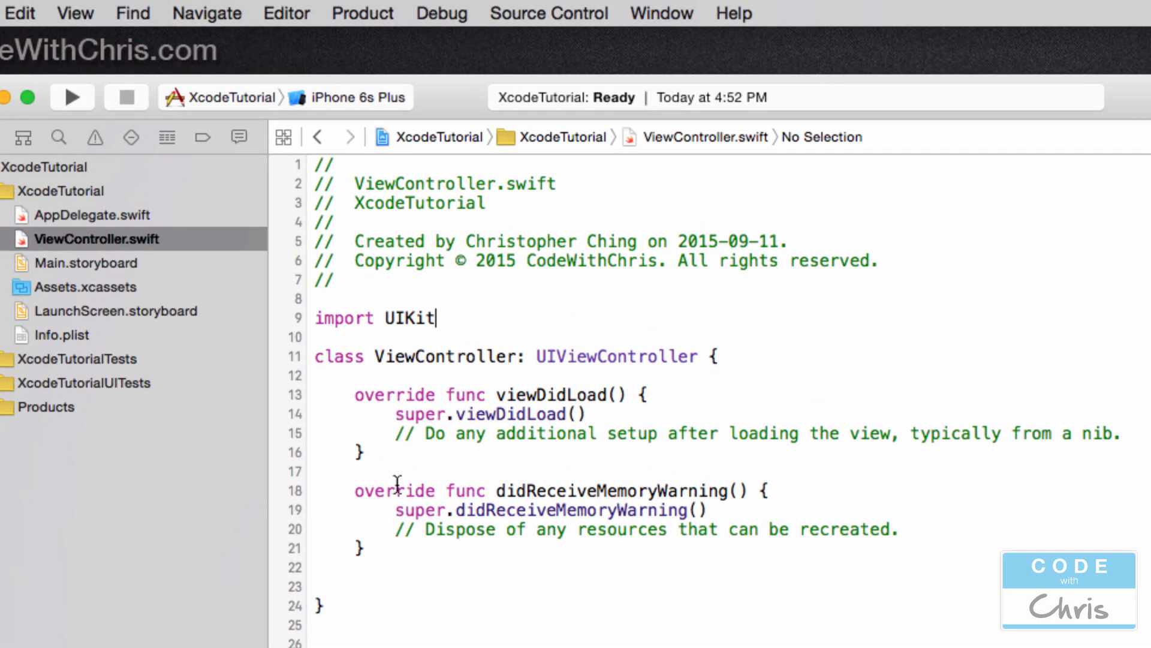
pyautogui.click(75, 13)
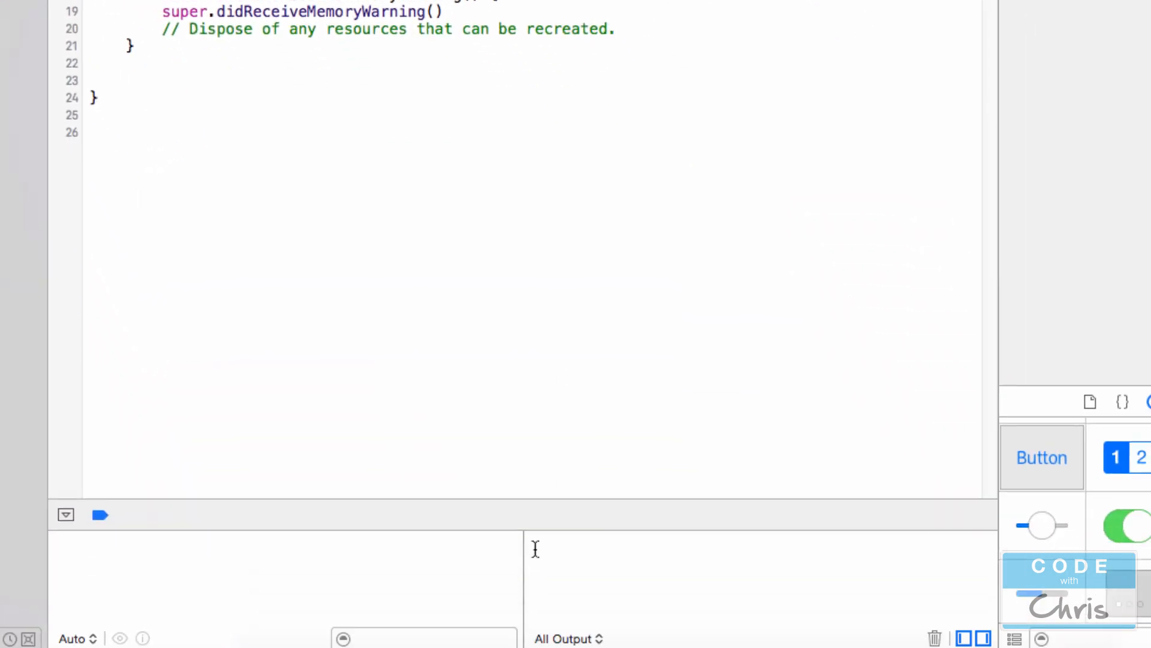
pyautogui.moveTo(452, 573)
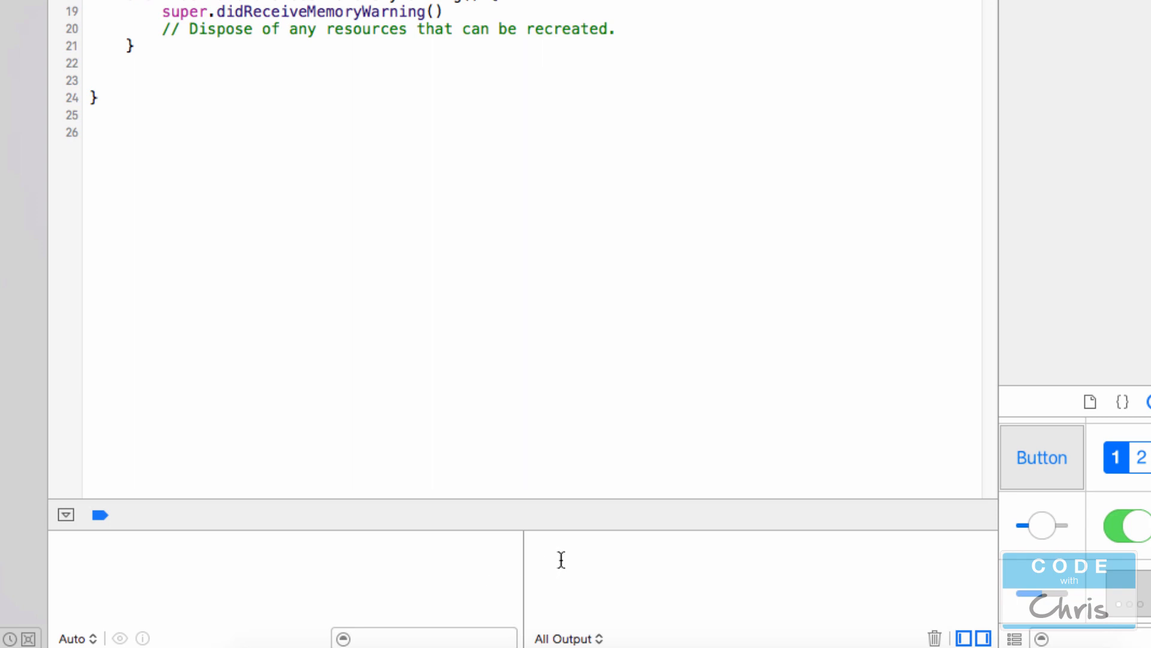
pyautogui.moveTo(561, 534)
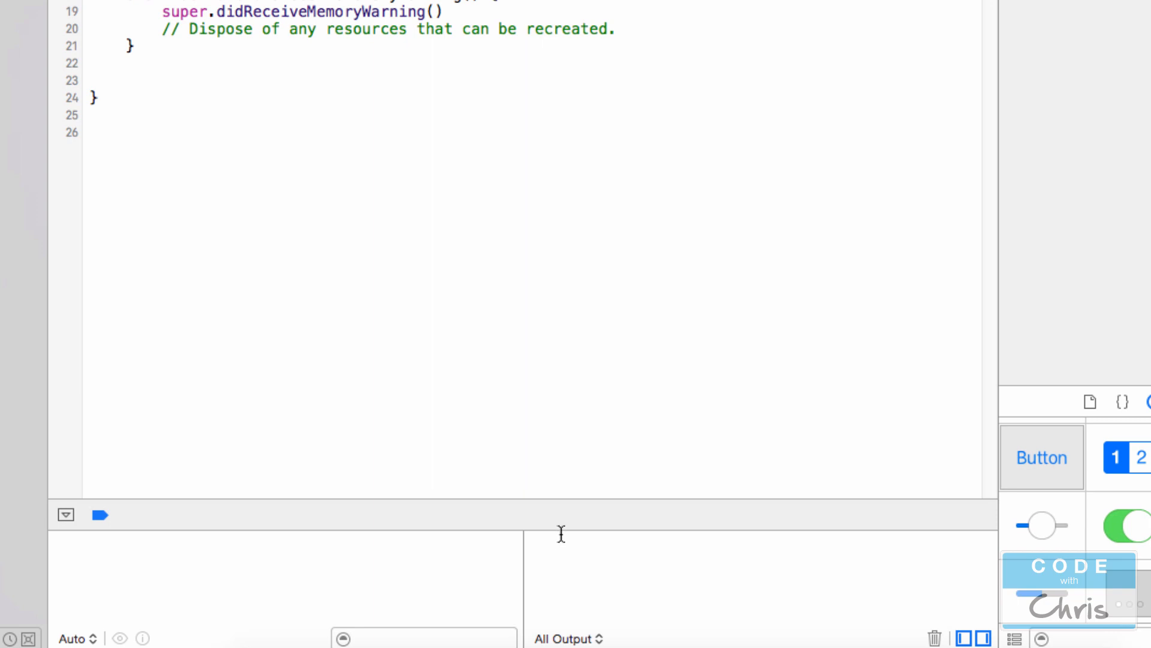
pyautogui.moveTo(560, 527)
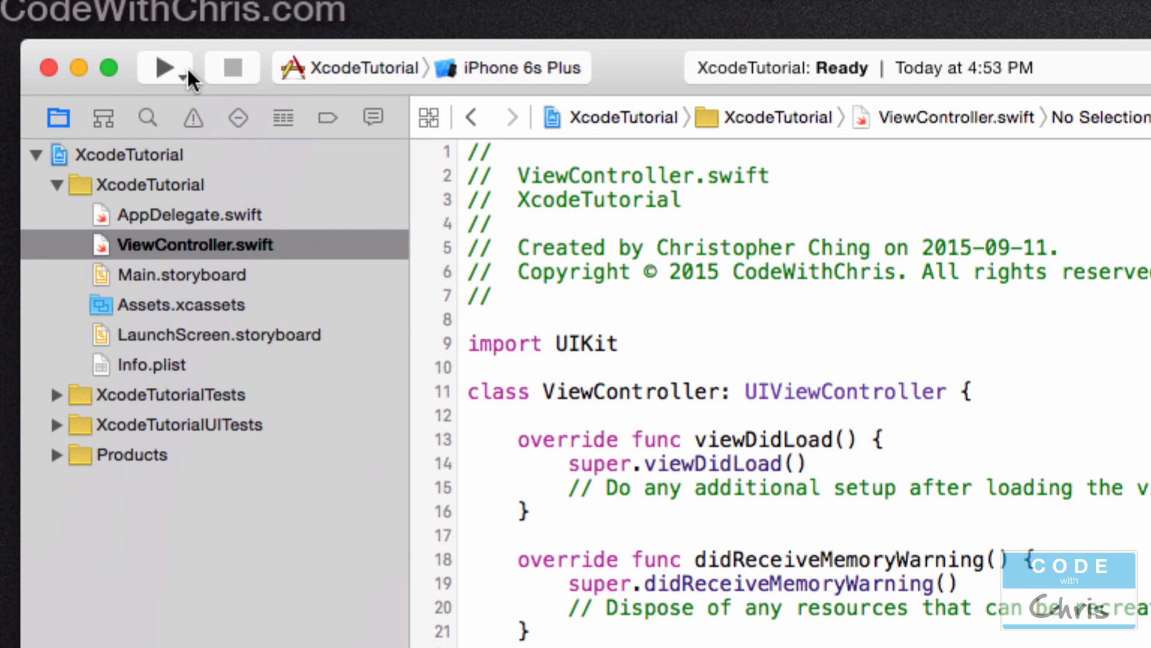
pyautogui.moveTo(163, 67)
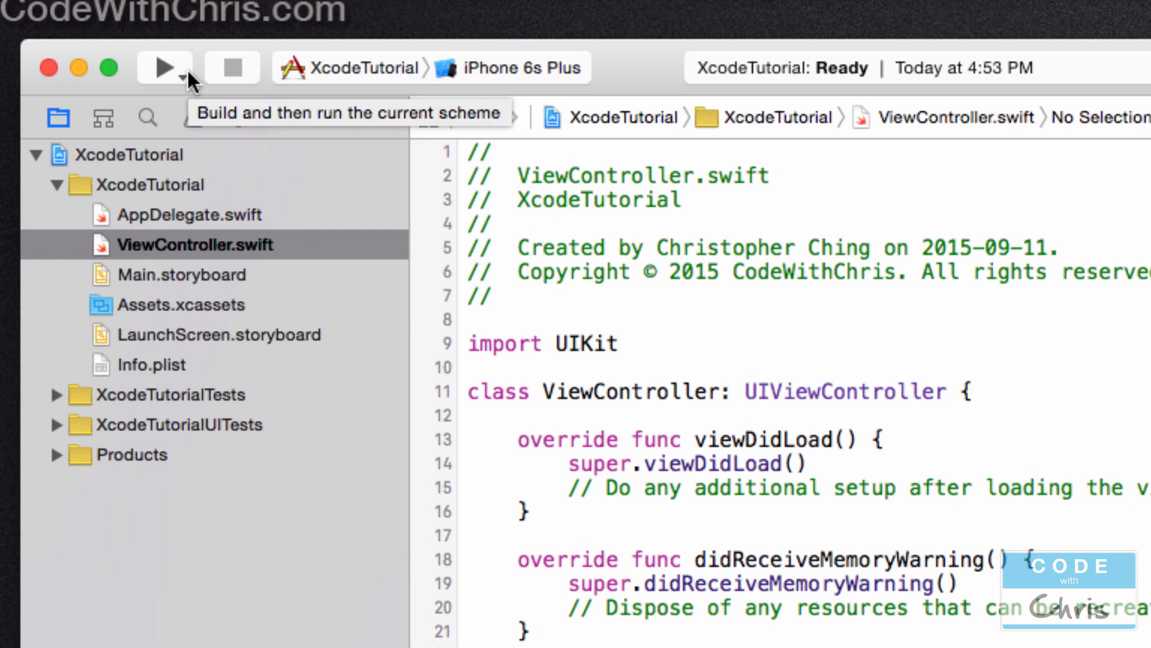
# Step: Run the XcodeTutorial app on the iPhone 6s Plus simulator
pyautogui.click(163, 68)
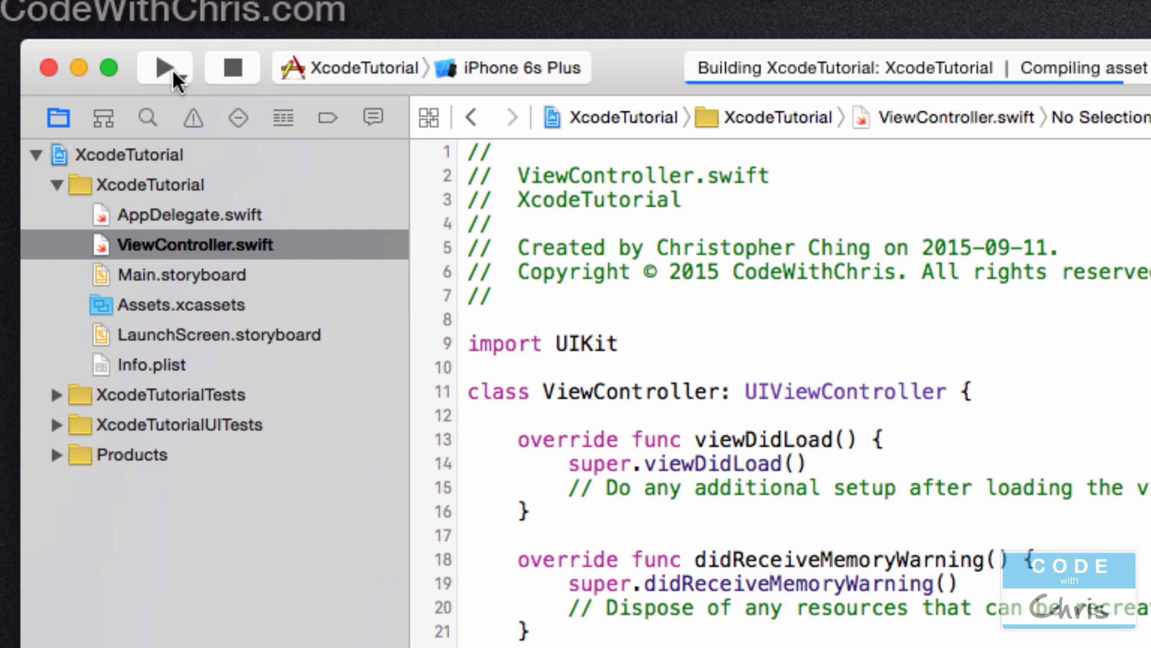
pyautogui.moveTo(254, 82)
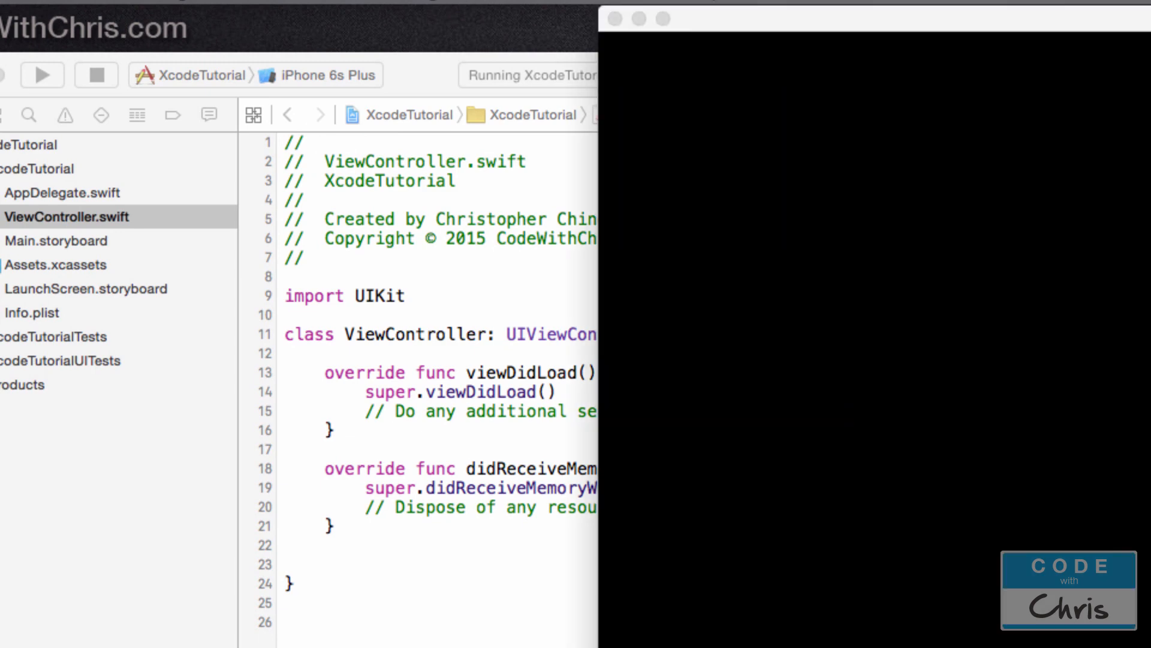
pyautogui.moveTo(824, 26)
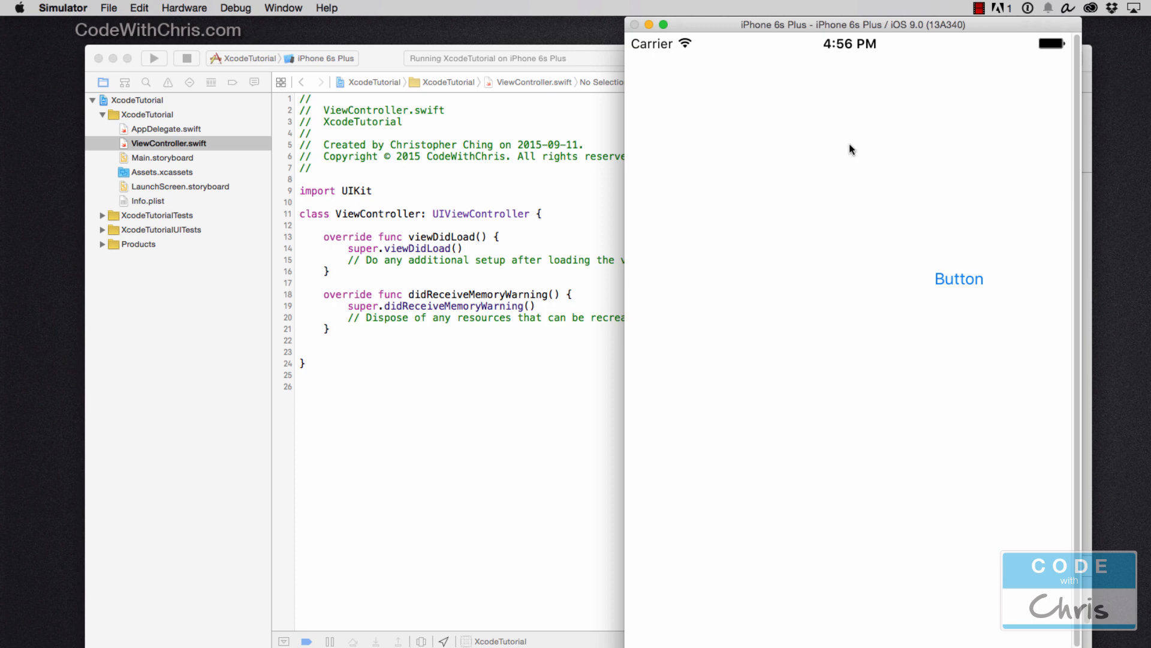
pyautogui.moveTo(833, 161)
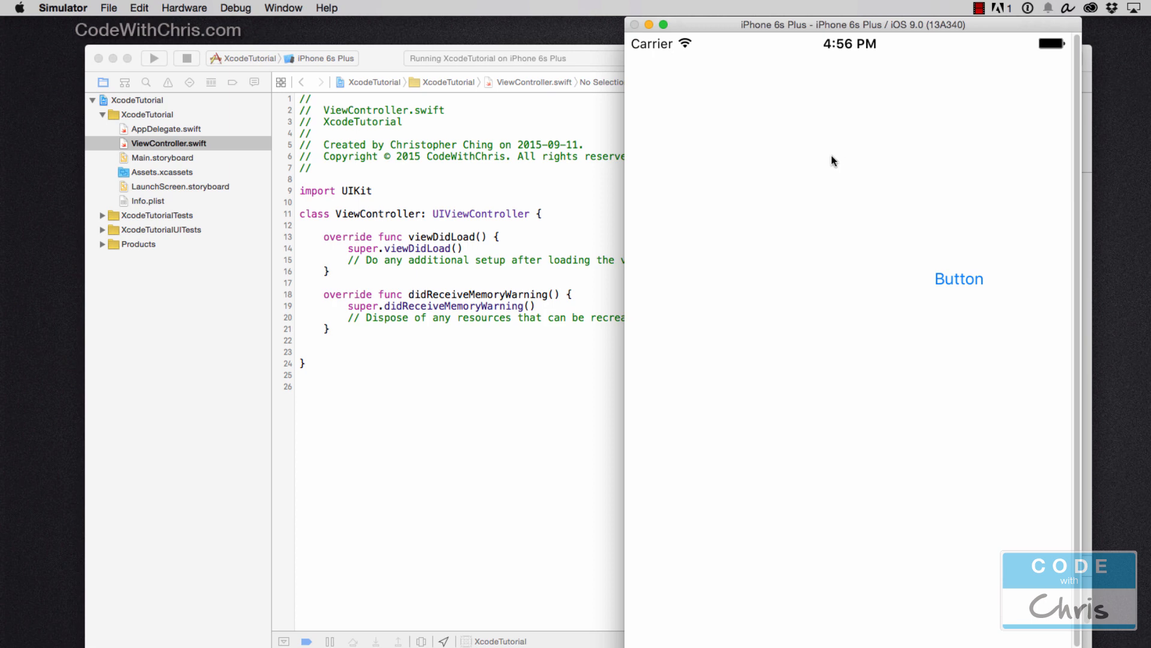
pyautogui.moveTo(810, 164)
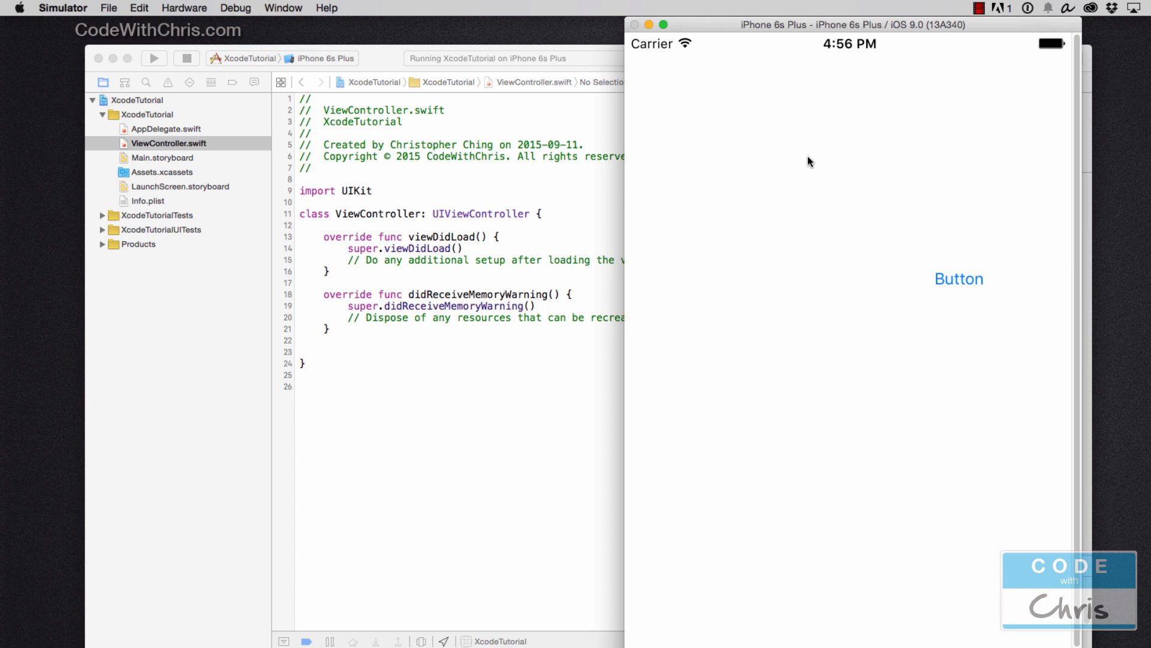
pyautogui.moveTo(949, 287)
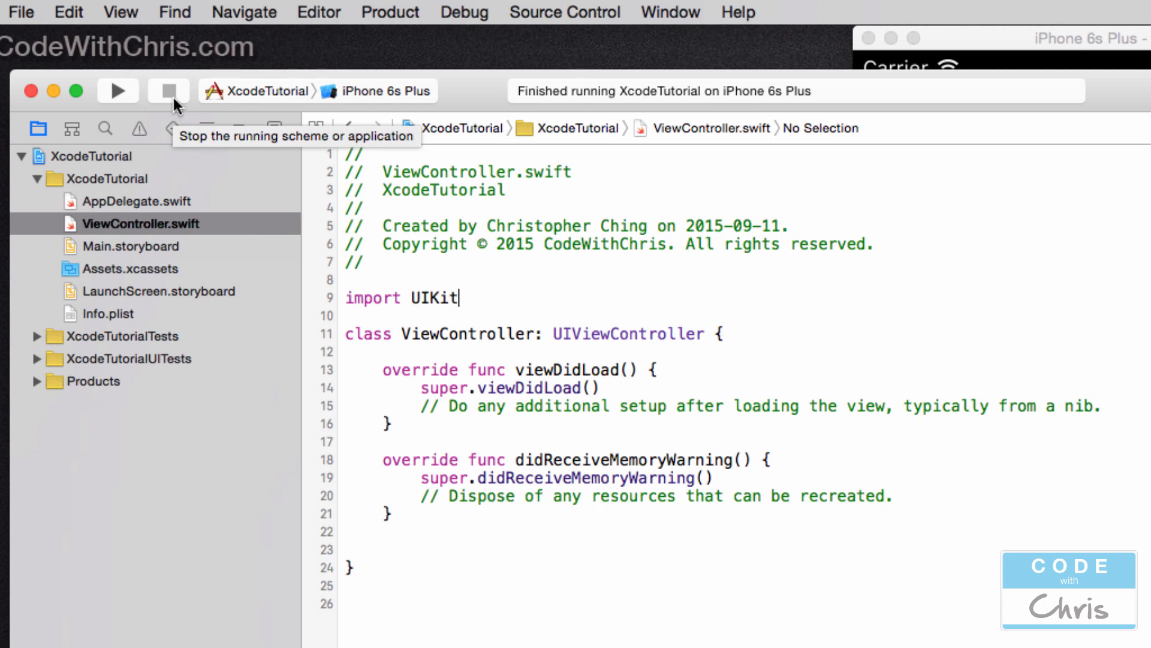
# Step: Stop the running app and set the run destination to iOS Device
pyautogui.click(396, 90)
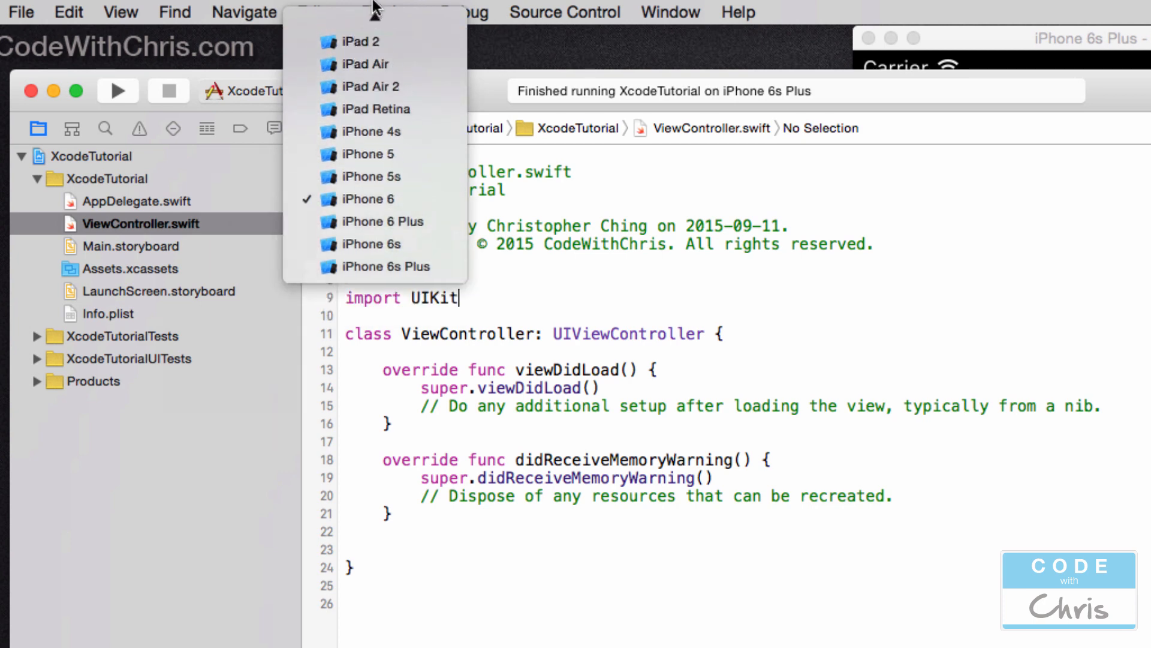
pyautogui.click(371, 91)
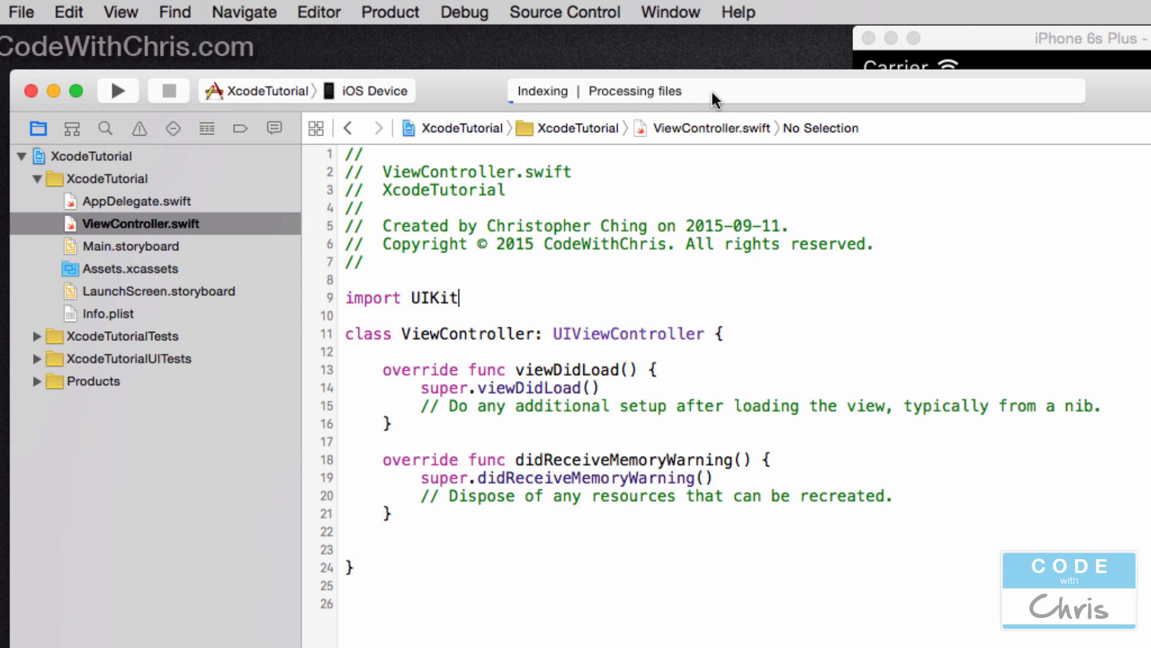
pyautogui.moveTo(1043, 98)
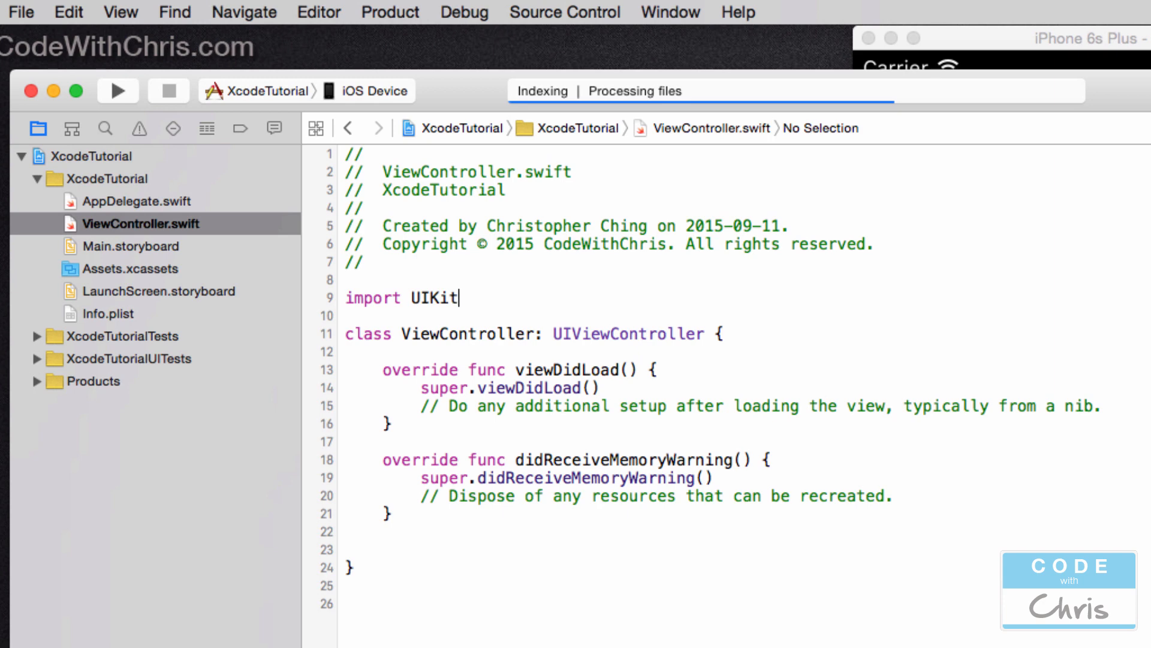
# Step: Hide and restore the navigator and utilities panes, then bring back the debug console around ViewController.swift
pyautogui.click(1129, 66)
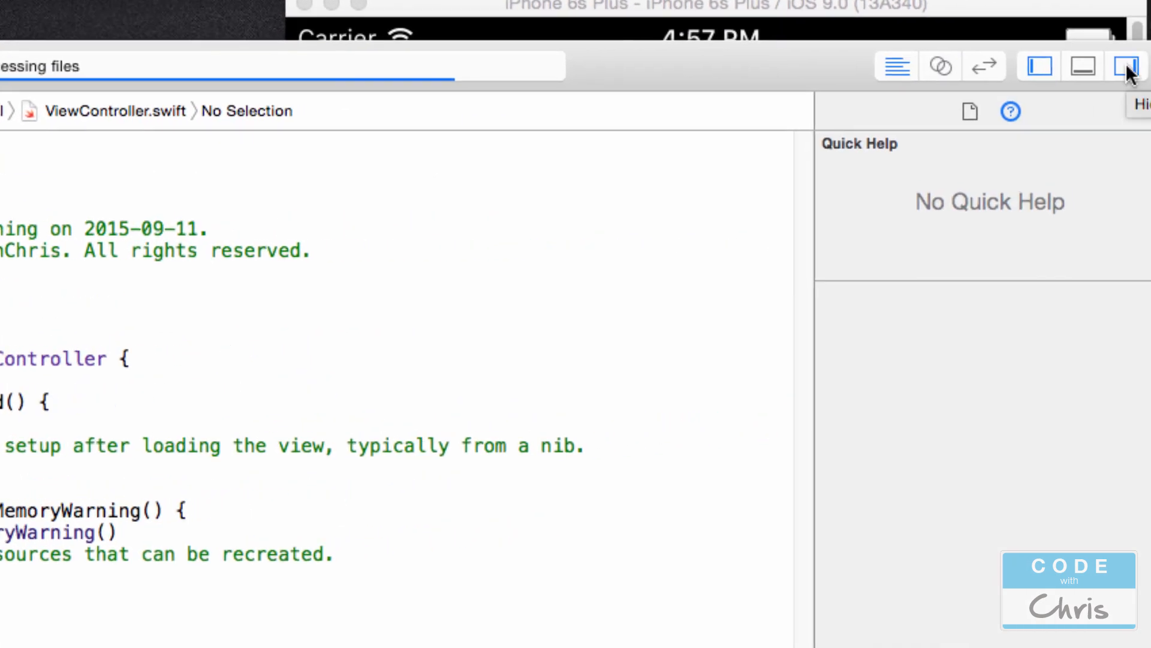
pyautogui.click(1128, 66)
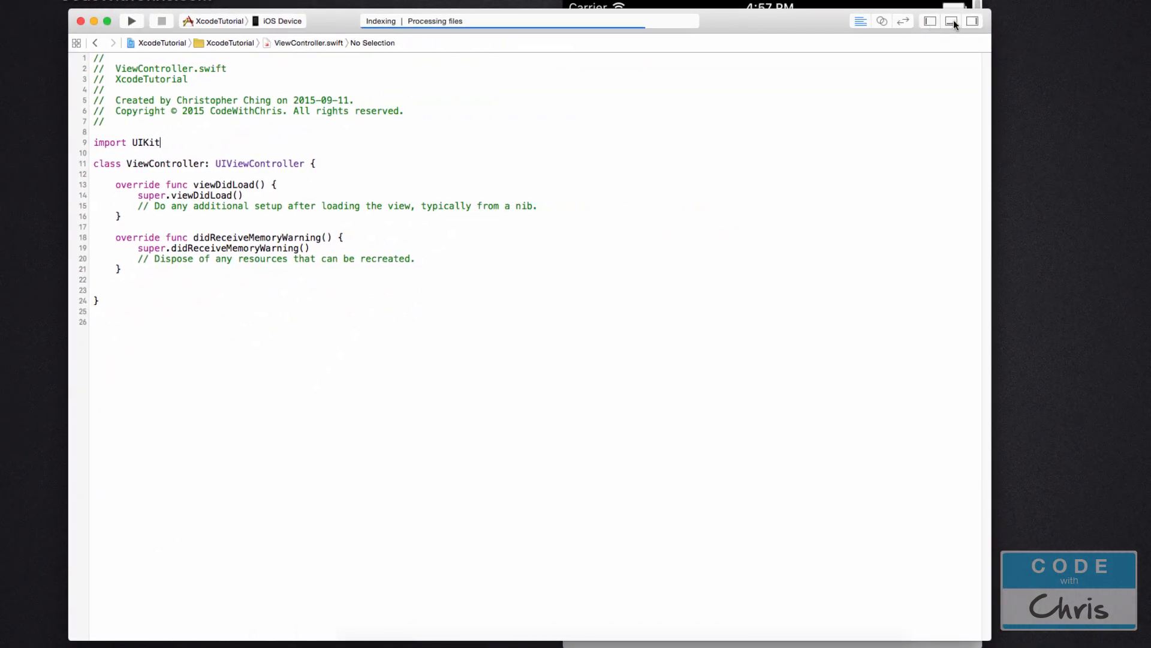
pyautogui.click(952, 20)
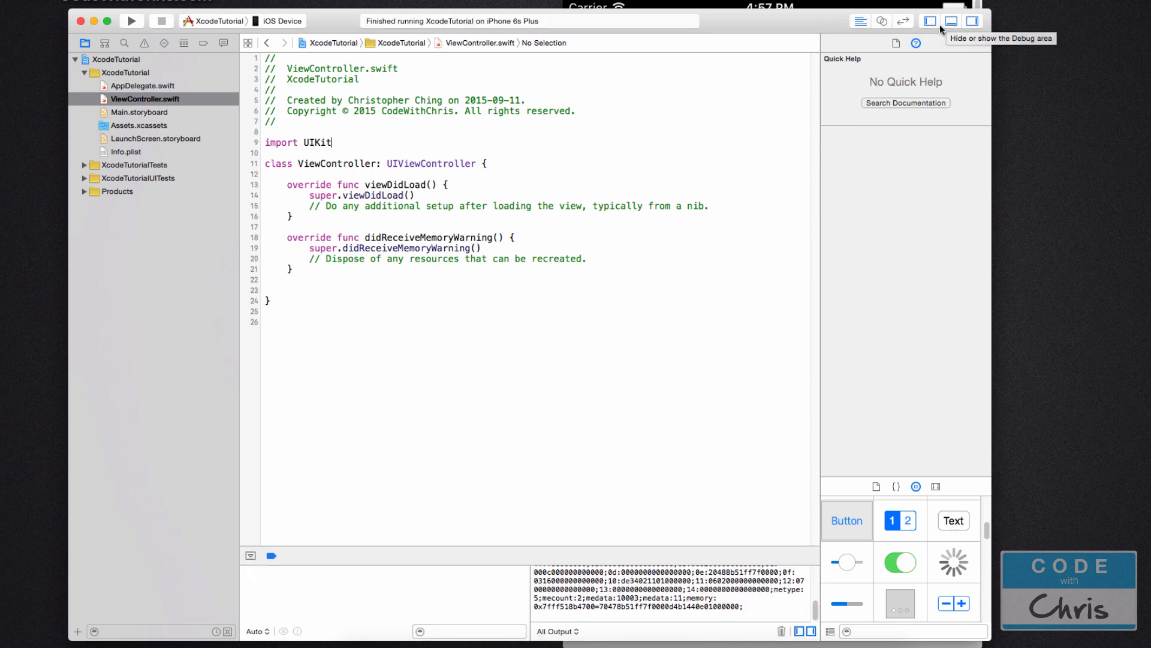
pyautogui.moveTo(236, 76)
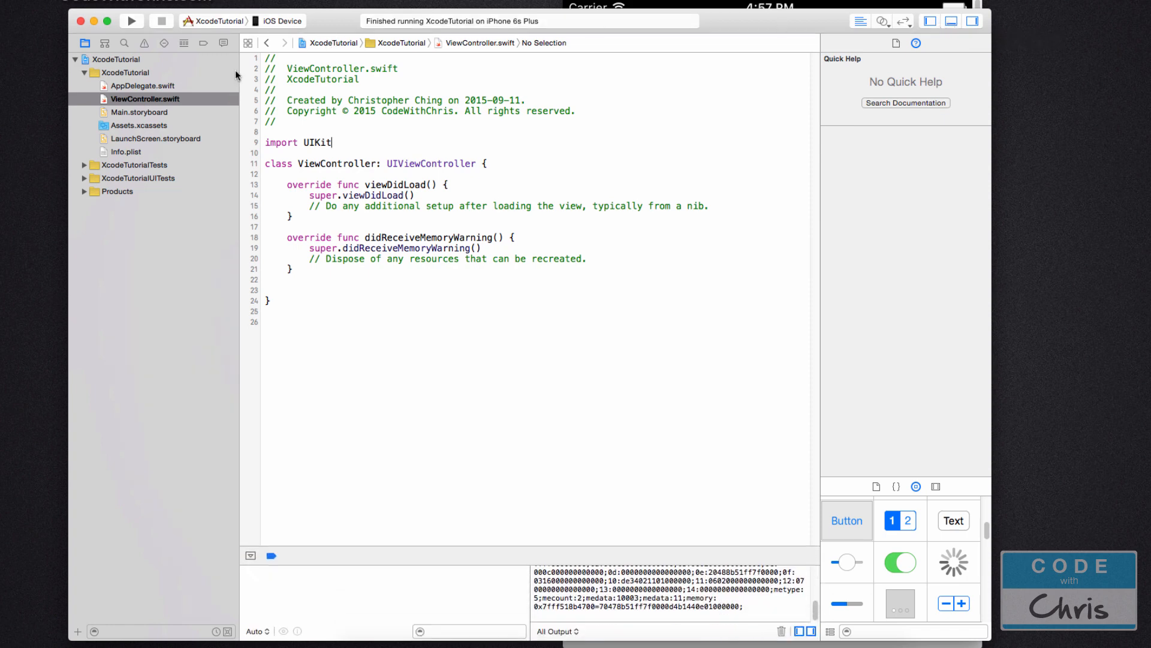